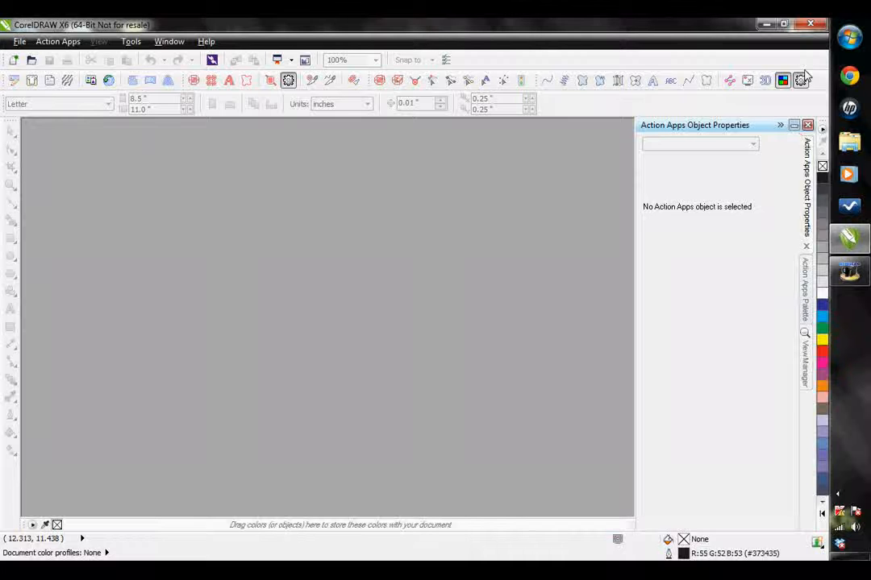
pyautogui.moveTo(799, 48)
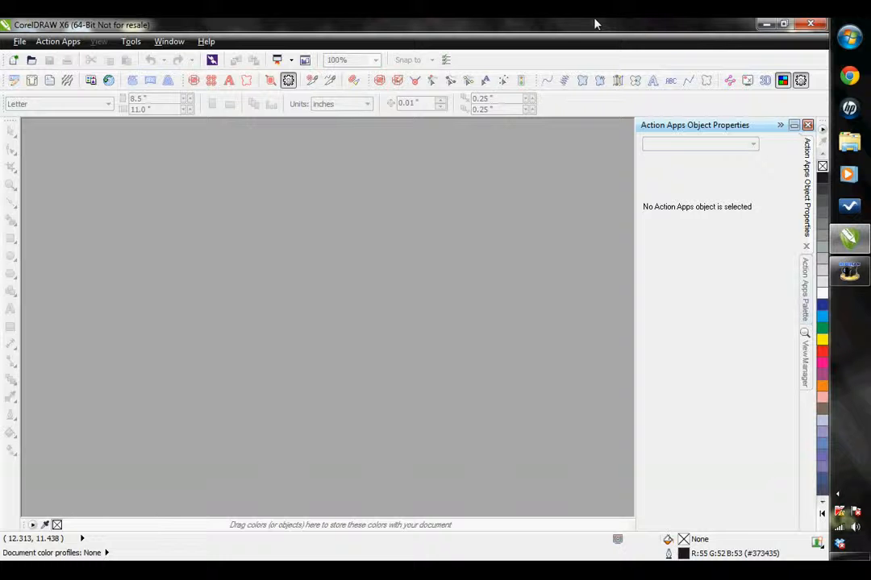
pyautogui.moveTo(499, 174)
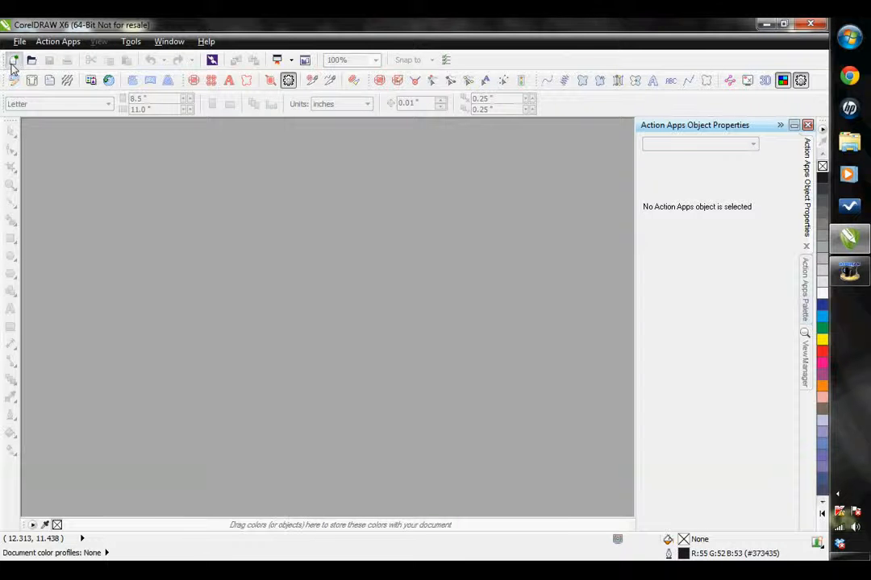
# Create a new Letter-size document and ready the Ellipse tool for the guide circle.
pyautogui.click(13, 61)
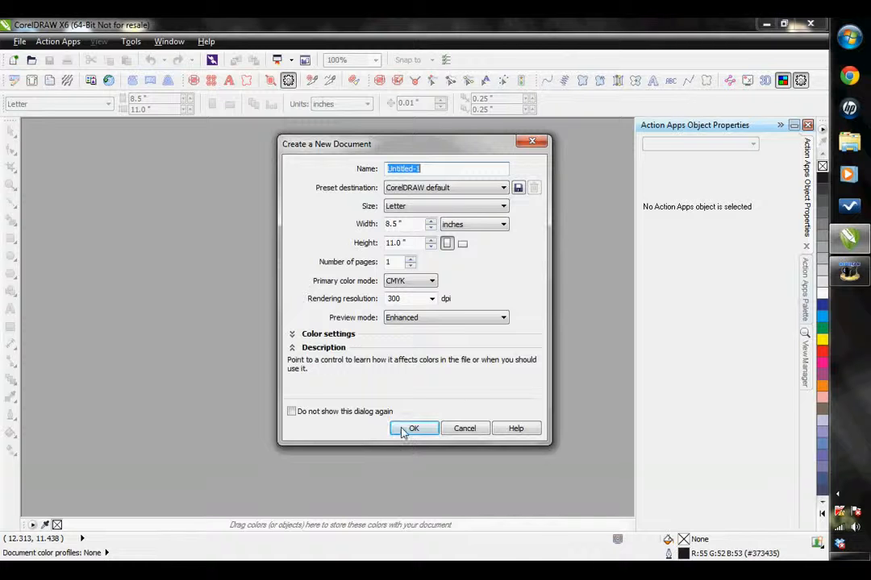
pyautogui.click(413, 428)
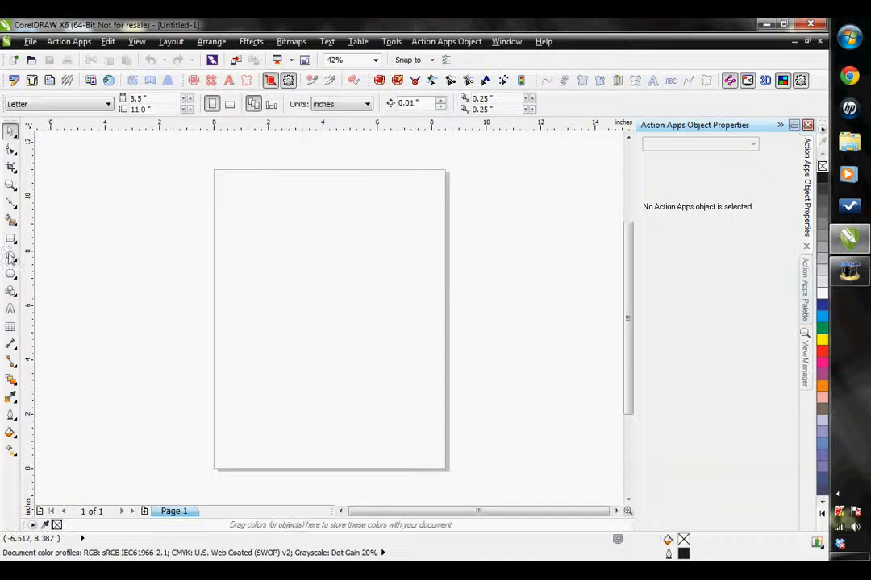
pyautogui.click(11, 256)
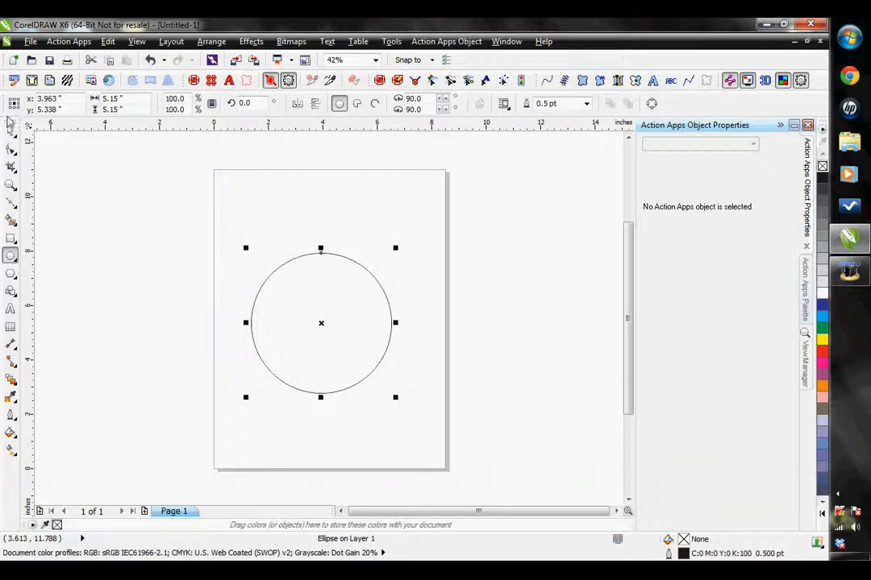
pyautogui.moveTo(330, 323)
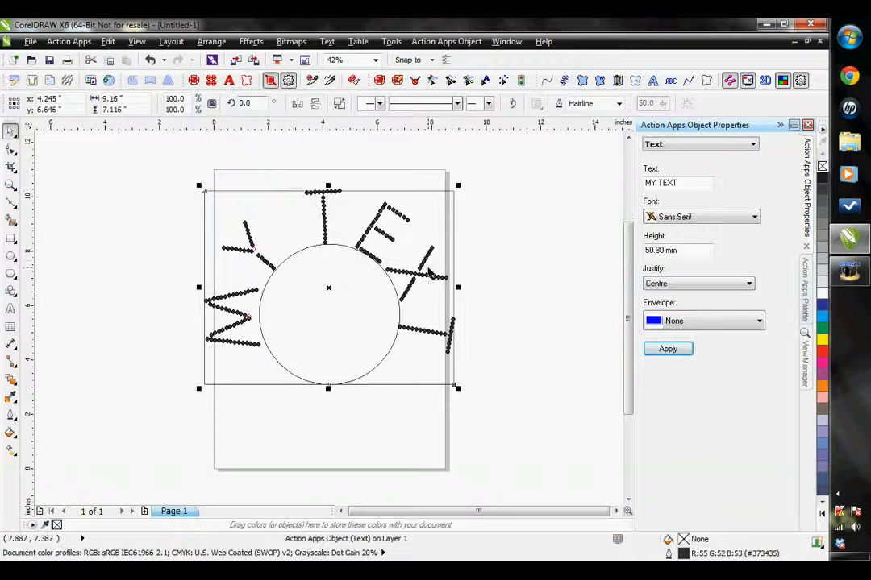
pyautogui.moveTo(411, 293)
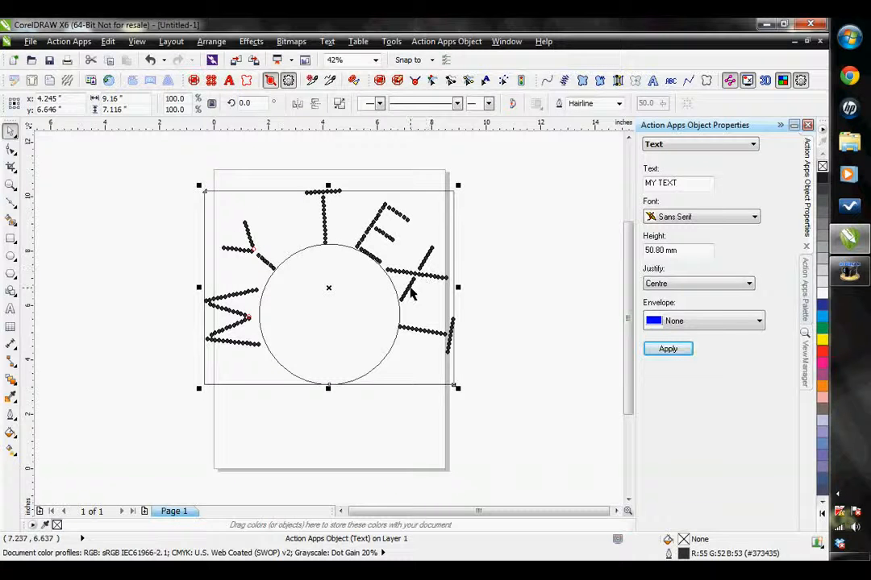
pyautogui.moveTo(384, 287)
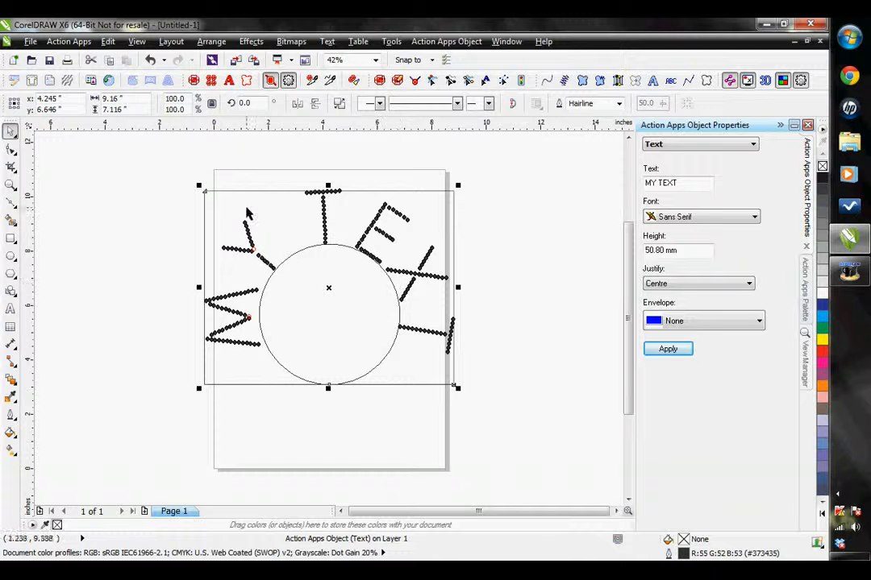
pyautogui.moveTo(346, 332)
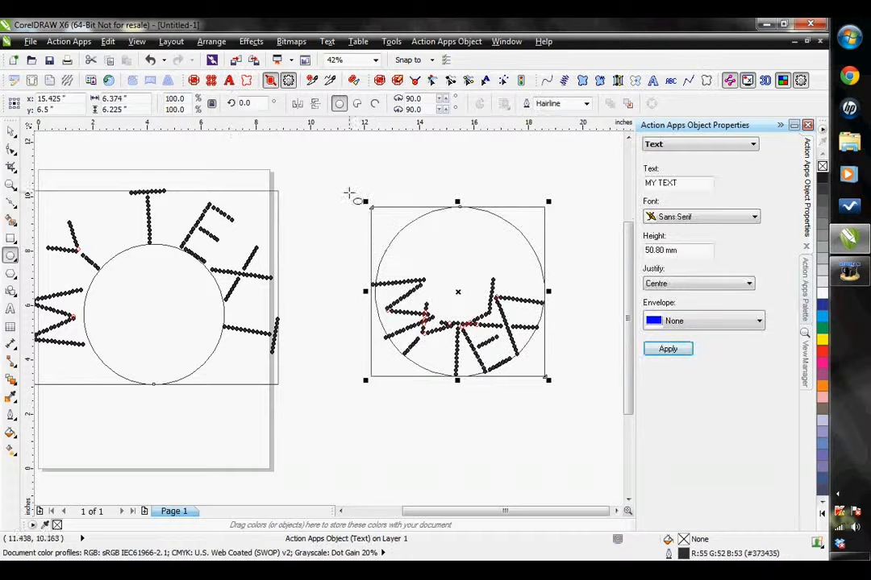
pyautogui.moveTo(535, 277)
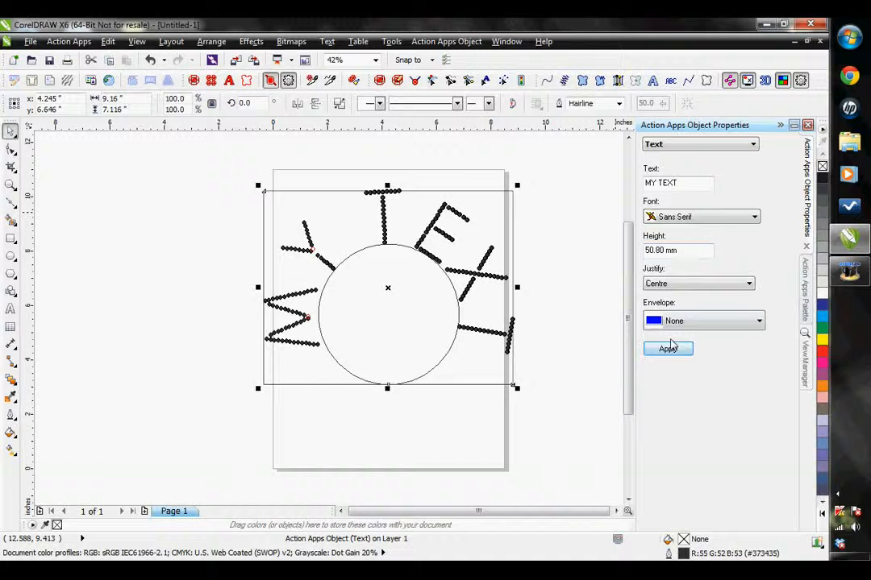
# Set MY TEXT's rhinestone size to SS 6, raising the stone count from 176 to 221.
pyautogui.click(681, 183)
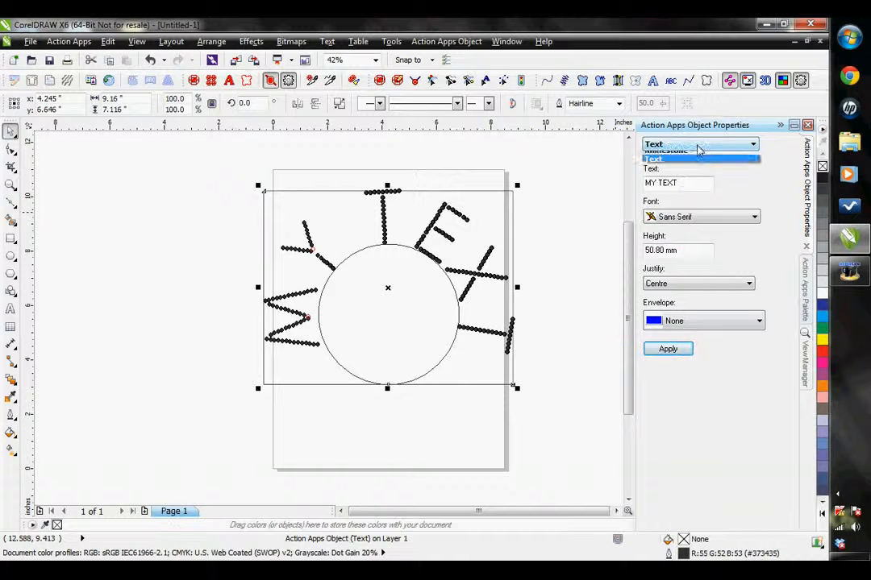
pyautogui.click(697, 144)
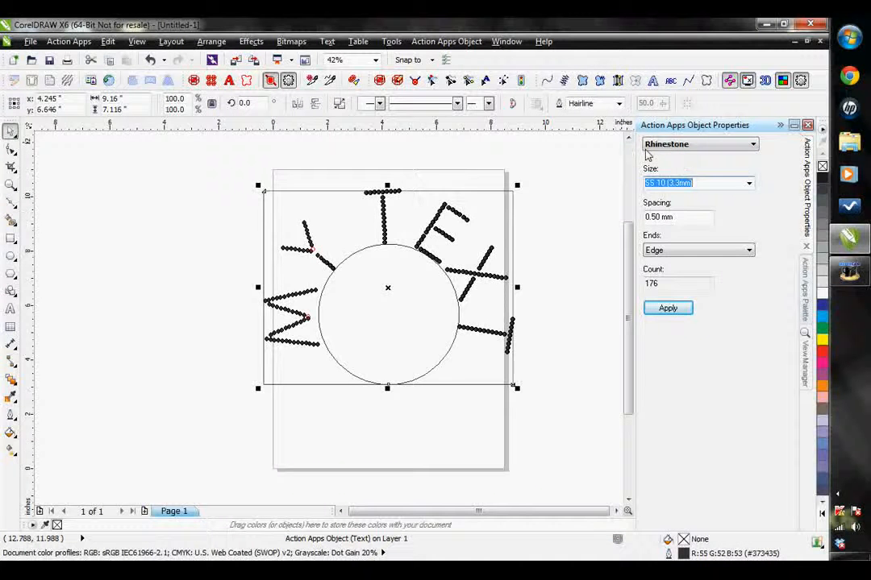
pyautogui.click(748, 182)
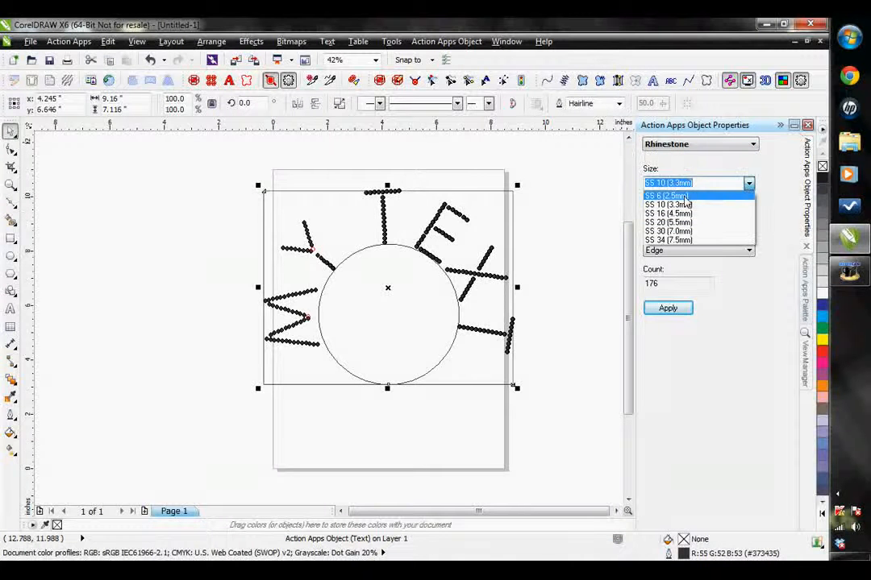
pyautogui.click(666, 195)
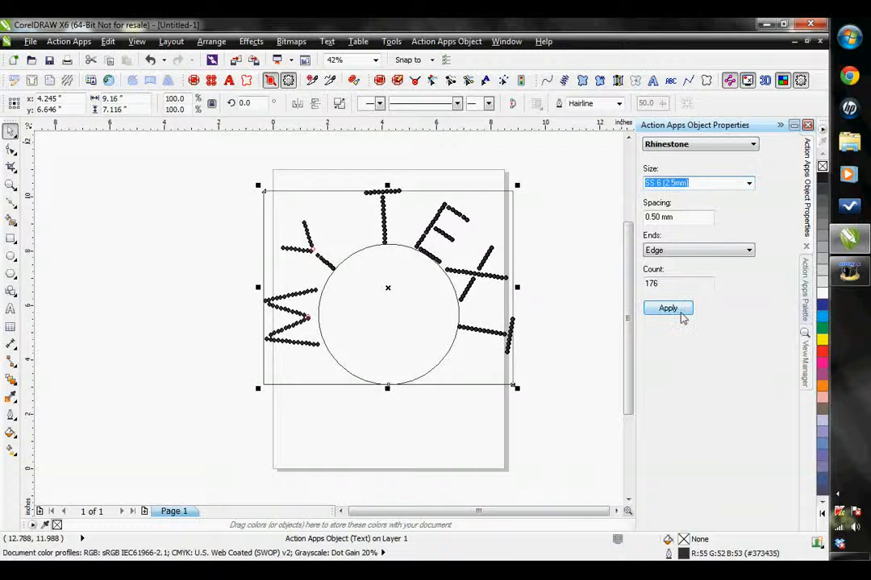
pyautogui.click(668, 308)
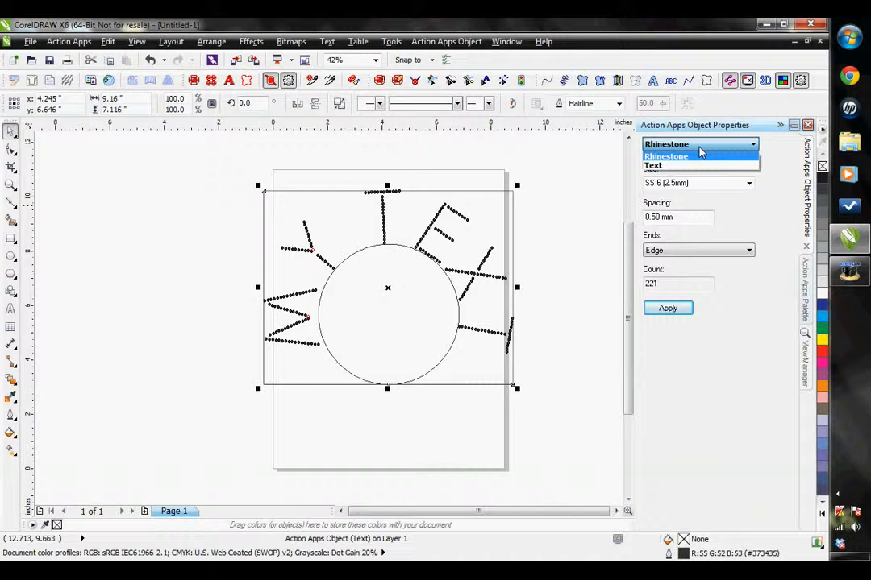
# Replace MY TEXT with ACTION in the Serif rhinestone font at 25 mm height.
pyautogui.click(653, 165)
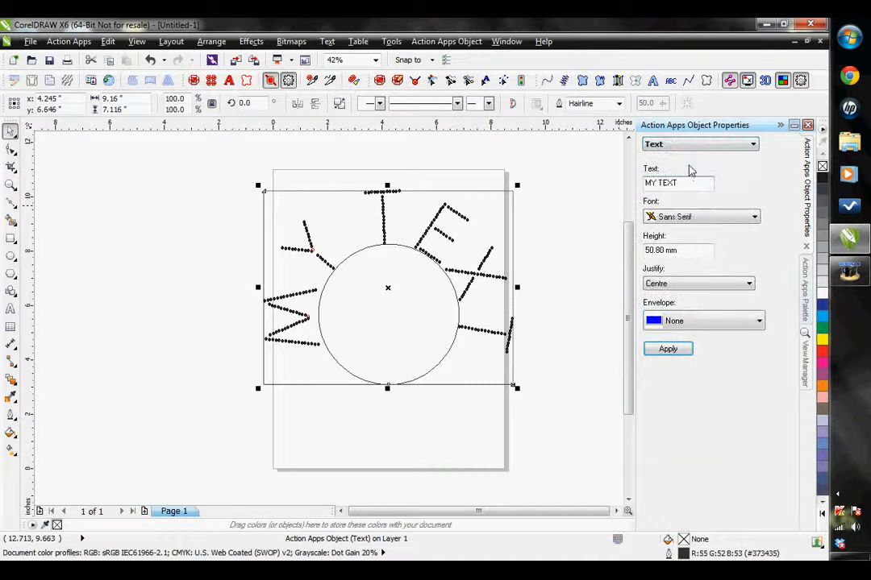
pyautogui.tripleClick(677, 182)
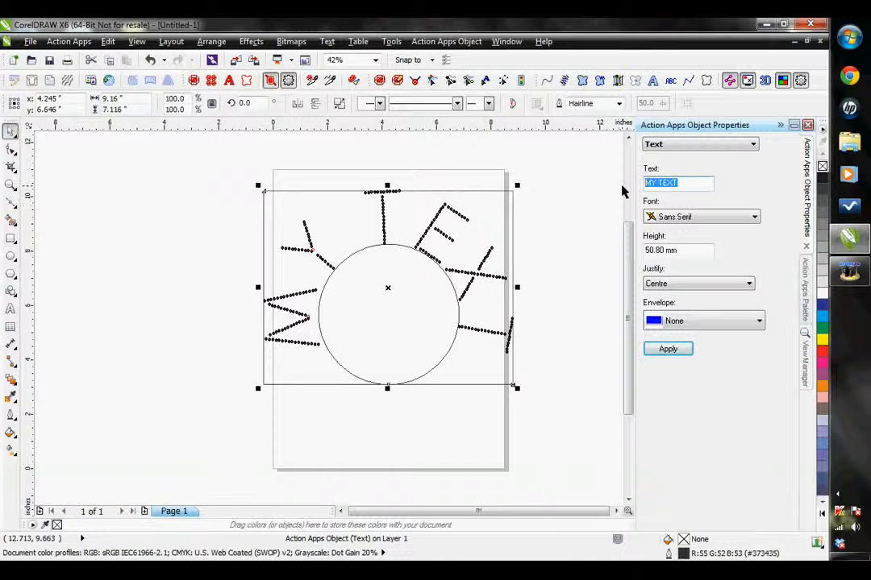
pyautogui.write('AC')
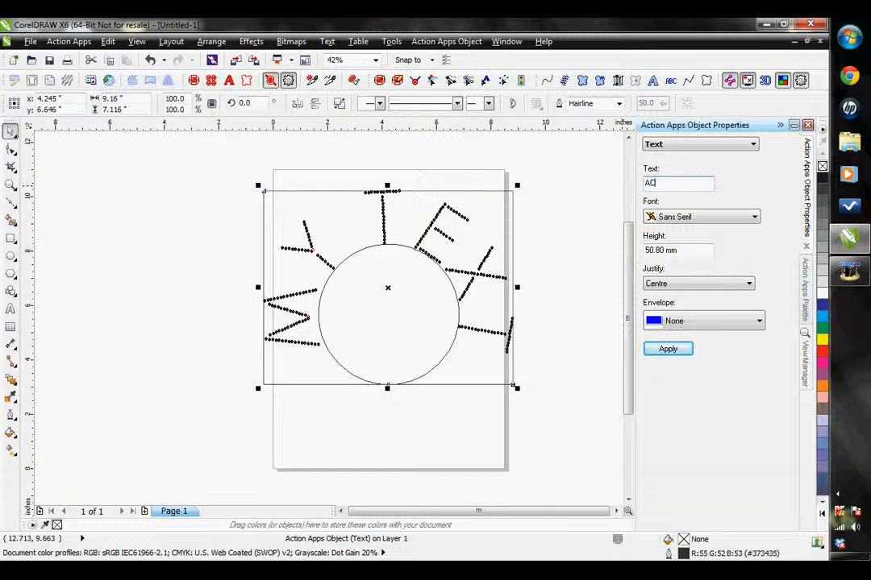
pyautogui.write('TION')
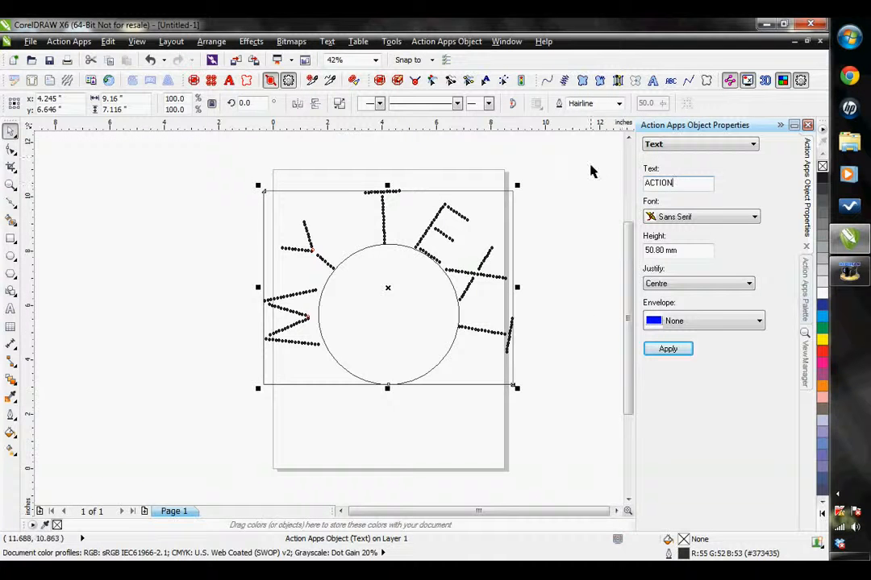
pyautogui.click(668, 349)
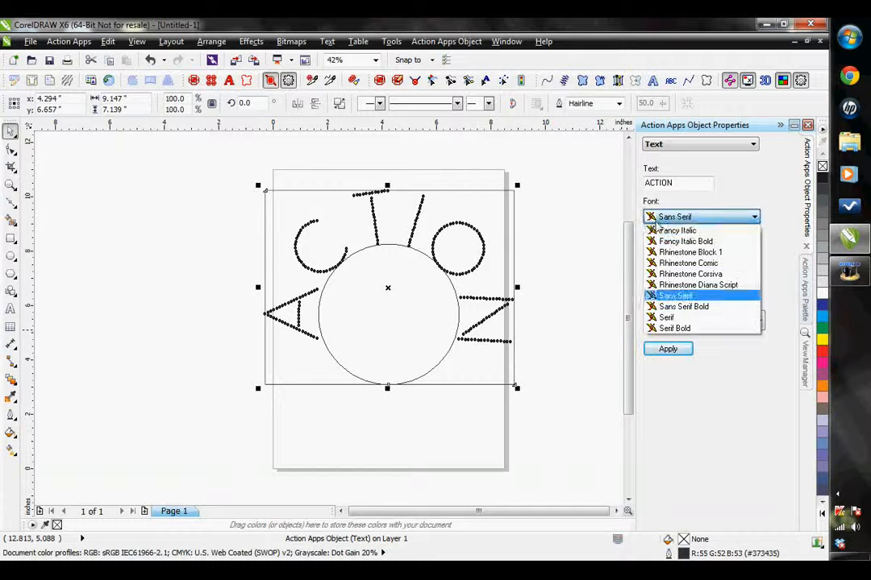
pyautogui.click(666, 316)
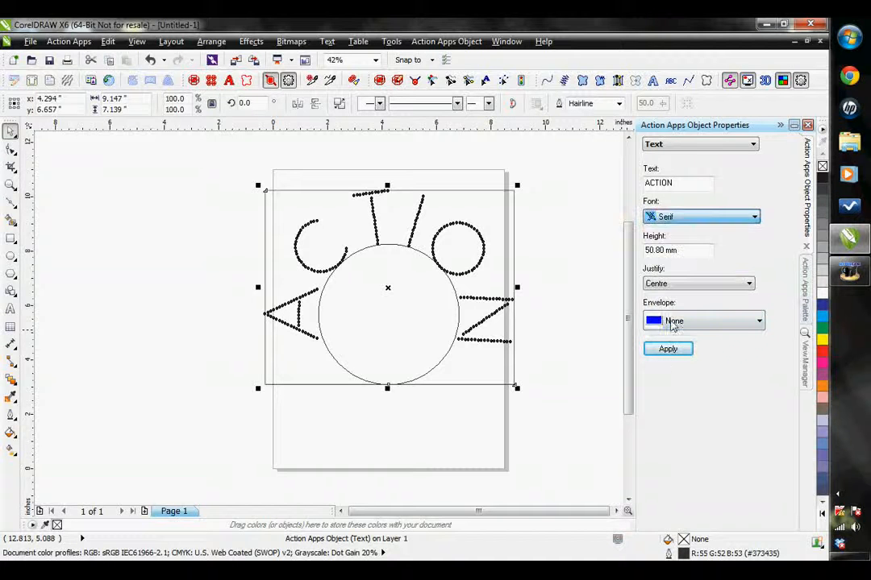
pyautogui.click(668, 348)
pyautogui.write('25')
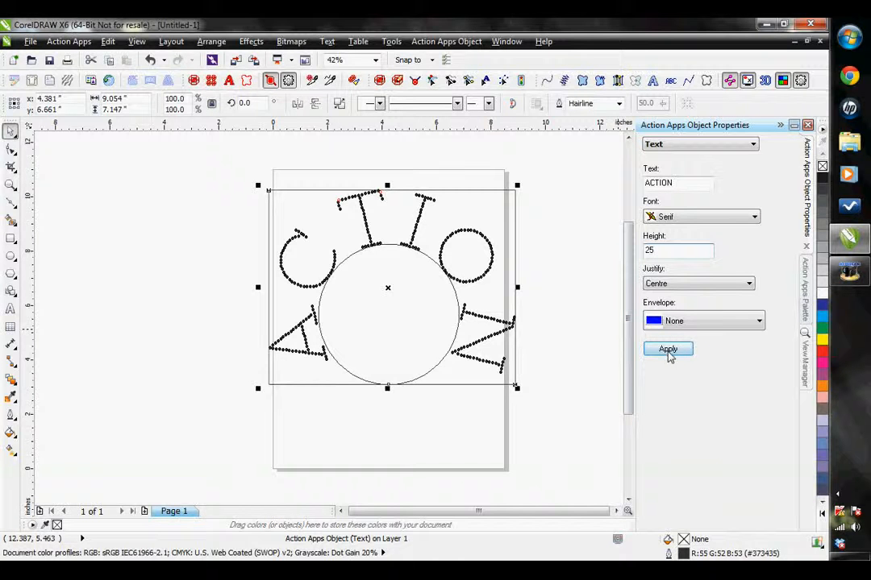
# Apply the 25 mm height so ACTION sits compactly along the circle's upper arc.
pyautogui.click(667, 348)
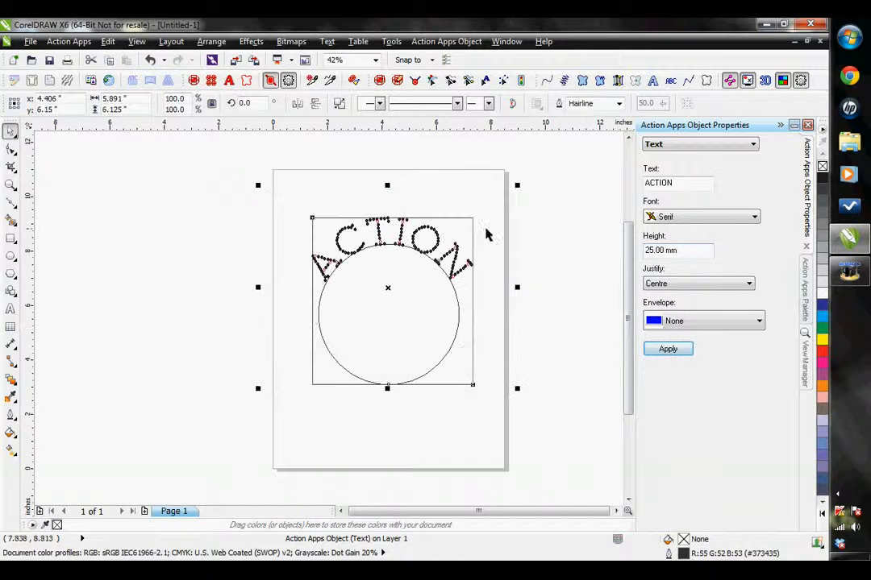
pyautogui.moveTo(342, 288)
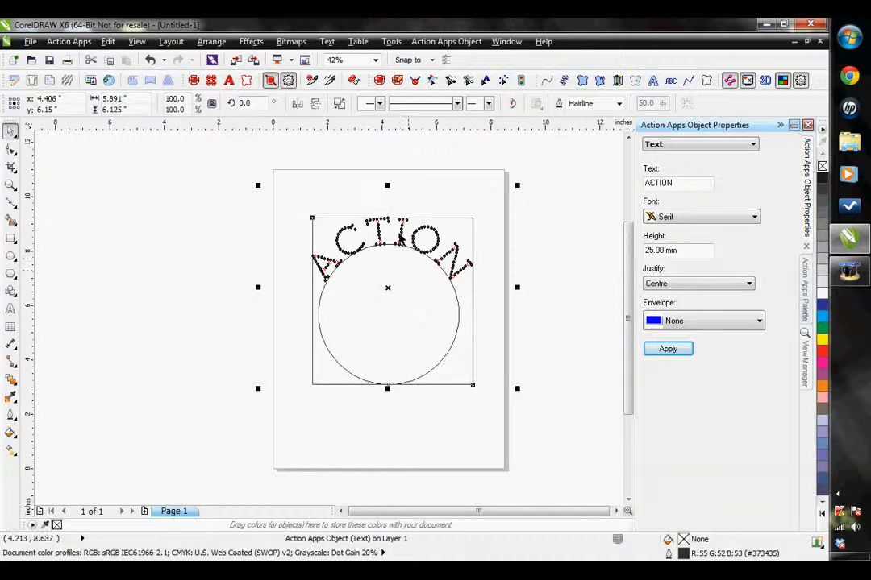
pyautogui.moveTo(426, 274)
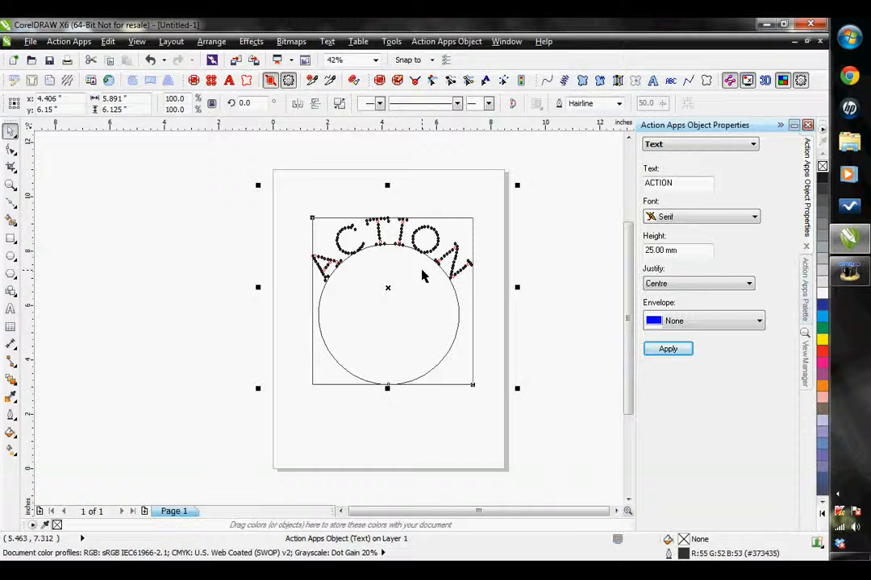
pyautogui.moveTo(377, 284)
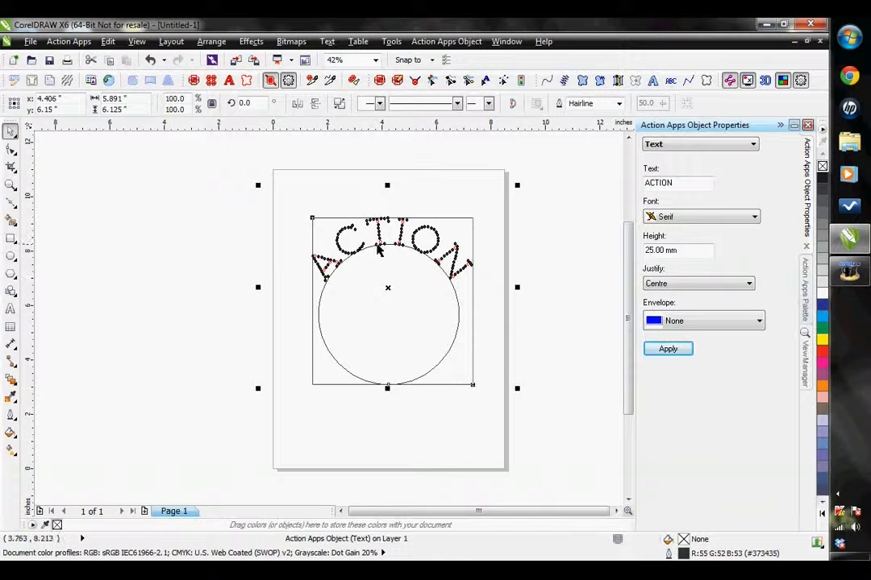
pyautogui.moveTo(234, 245)
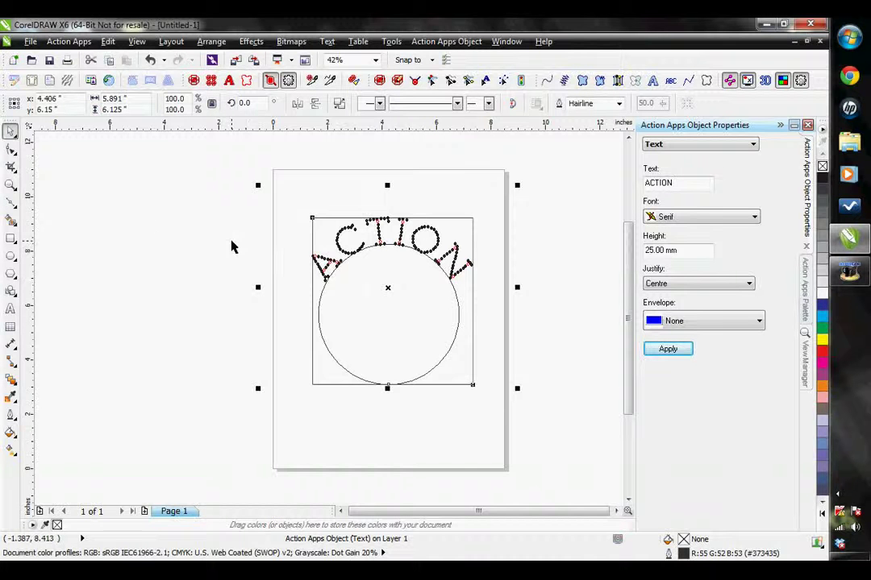
pyautogui.moveTo(132, 221)
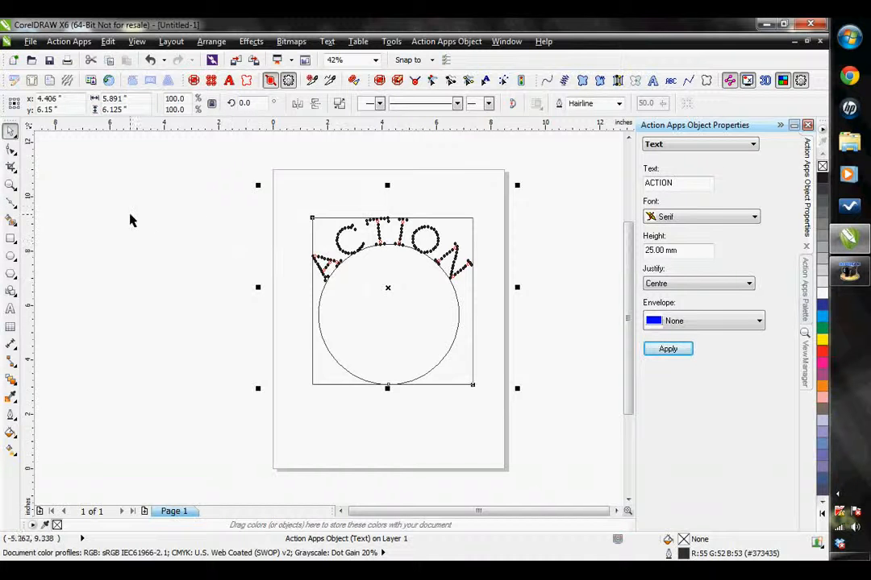
pyautogui.moveTo(71, 245)
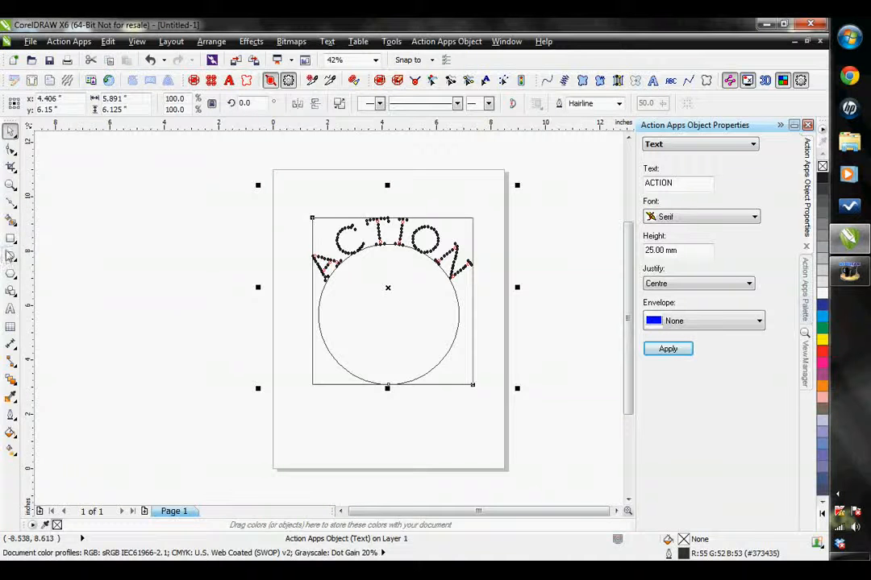
# Add a larger concentric guide circle with MY TEXT rhinestone lettering on its lower arc.
pyautogui.click(393, 301)
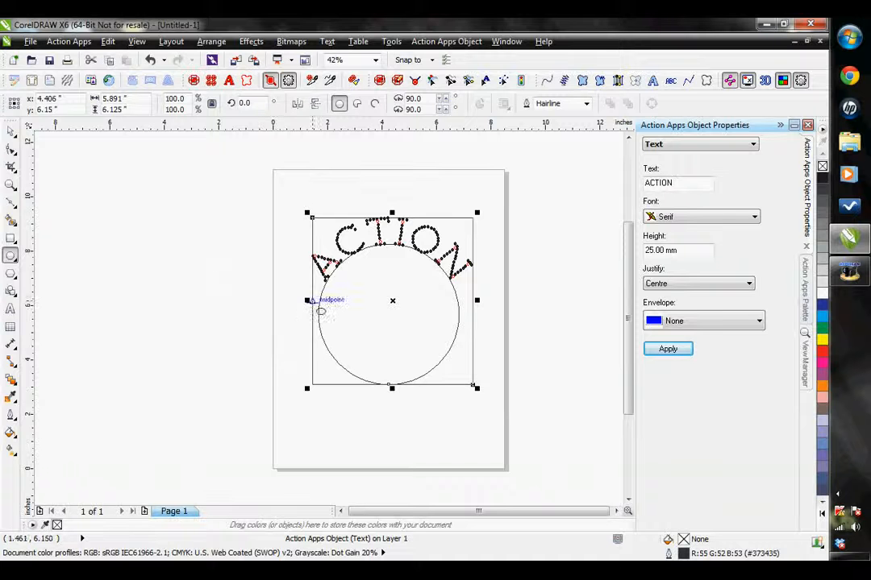
pyautogui.moveTo(397, 427)
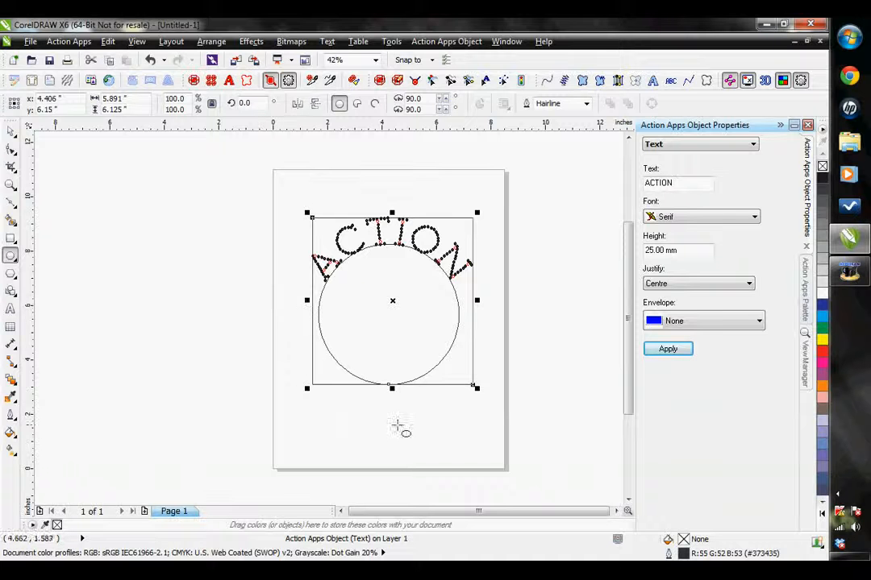
pyautogui.moveTo(474, 315)
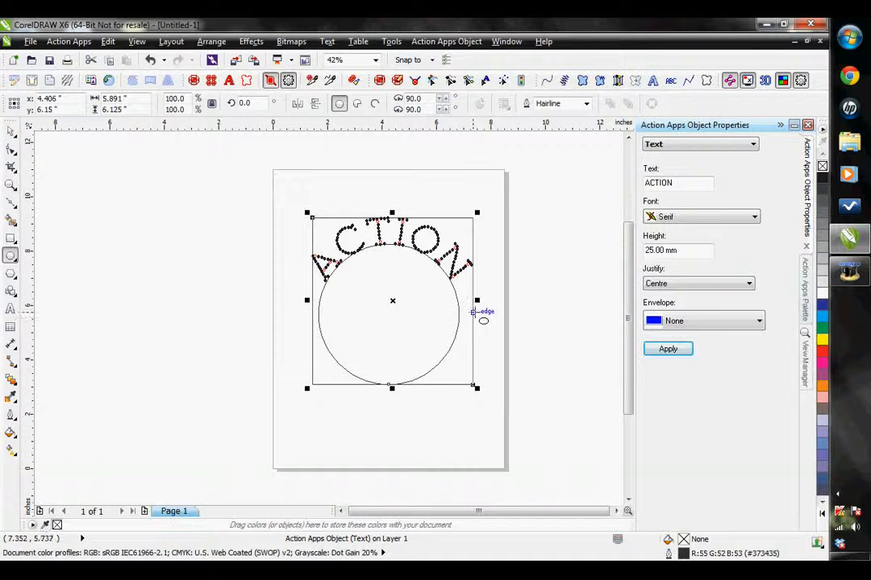
pyautogui.moveTo(500, 208)
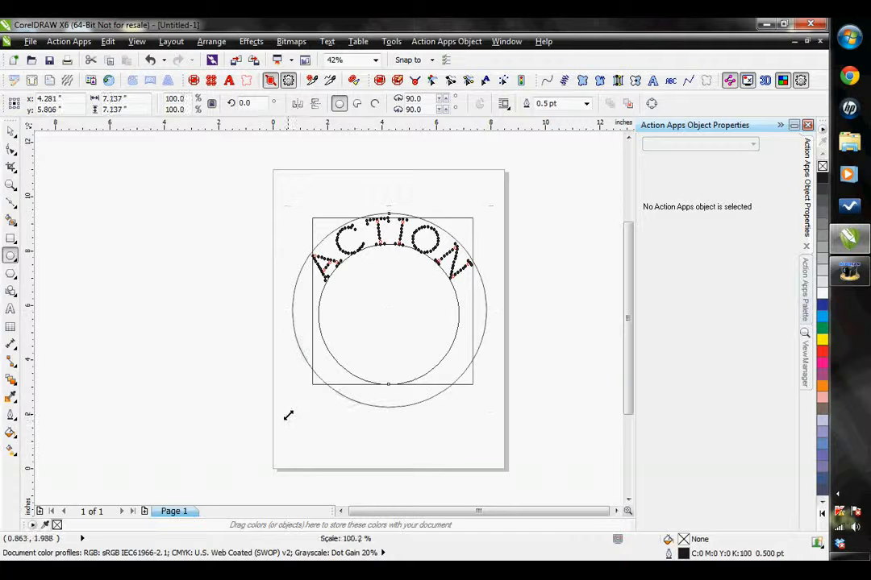
pyautogui.click(390, 313)
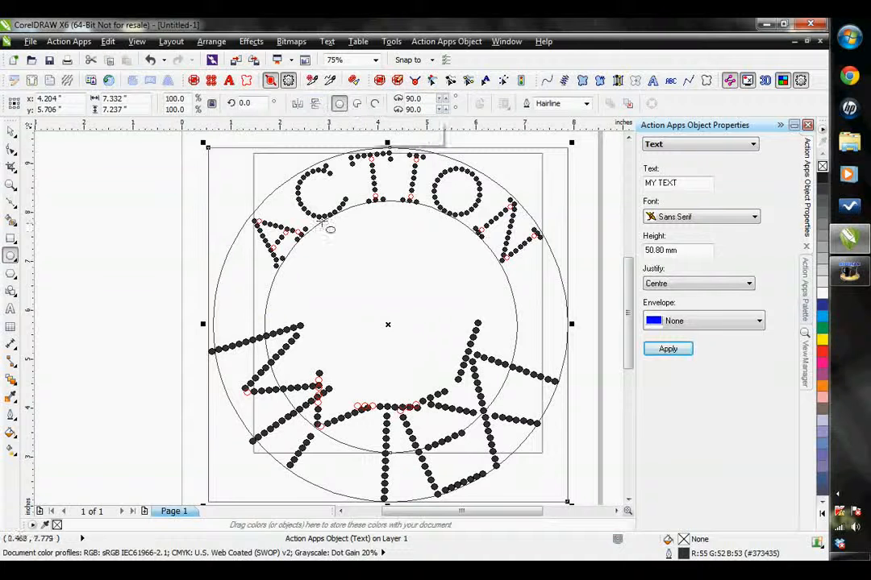
pyautogui.moveTo(413, 264)
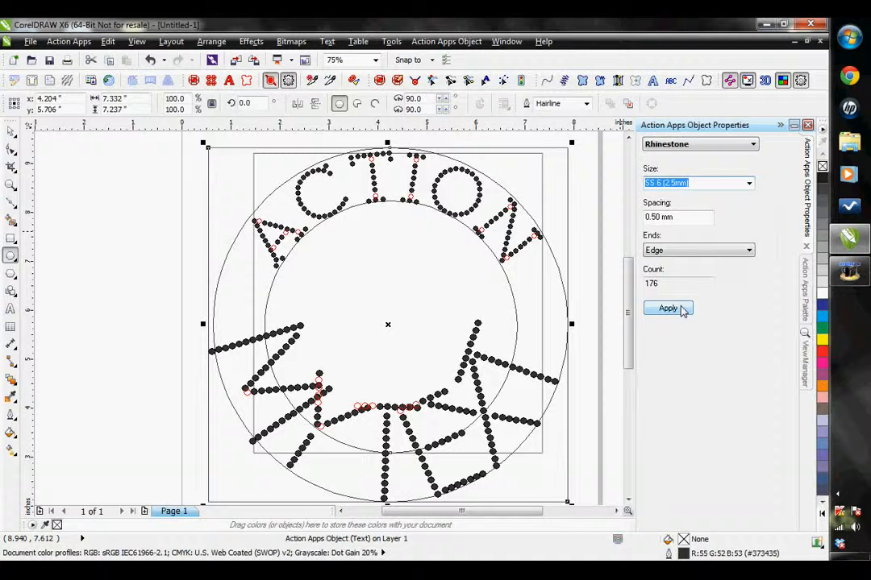
# Apply SS 6 (2.5mm) stones to the lower MY TEXT arc, raising its count to 221.
pyautogui.click(667, 308)
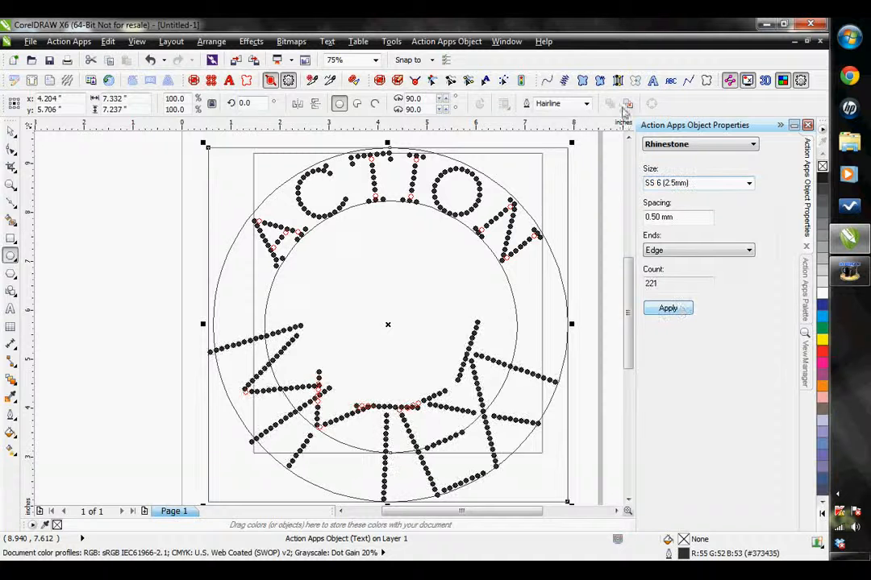
pyautogui.click(698, 144)
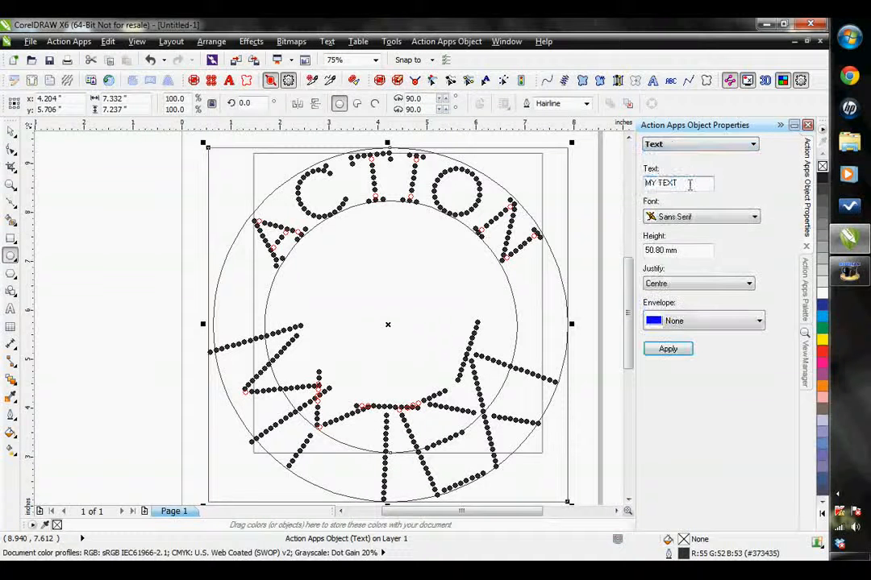
# Change the lower arc's wording to ILLUSTRATED in the Serif font at 25 mm height.
pyautogui.tripleClick(661, 182)
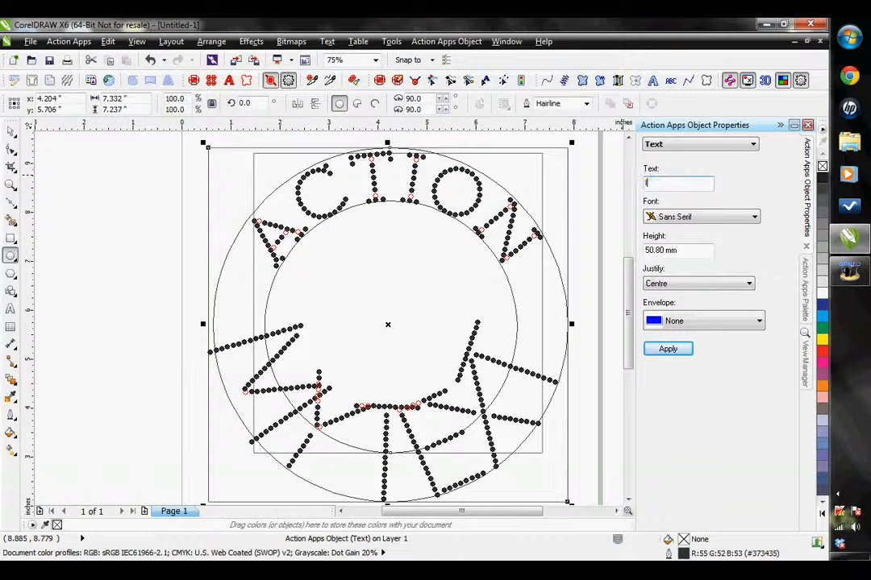
pyautogui.write('ILLUSTR')
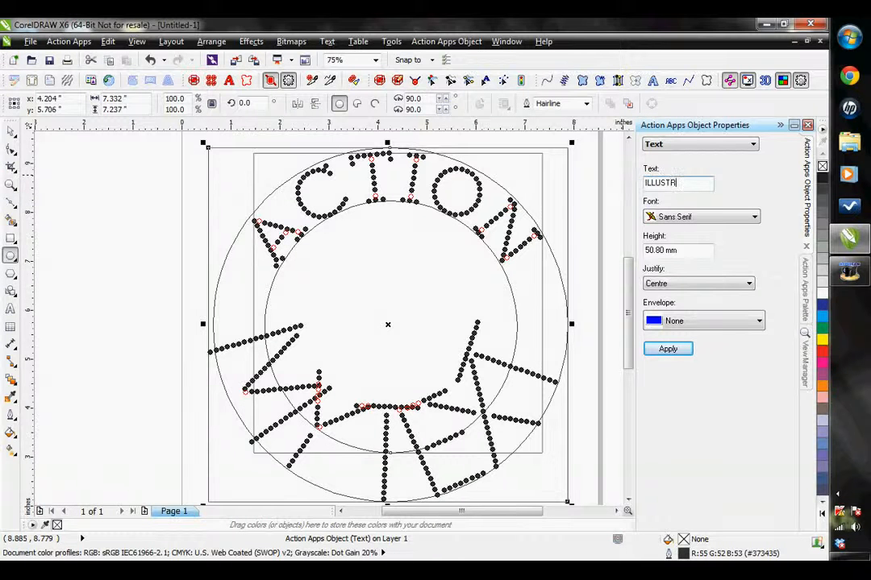
pyautogui.write('ATED')
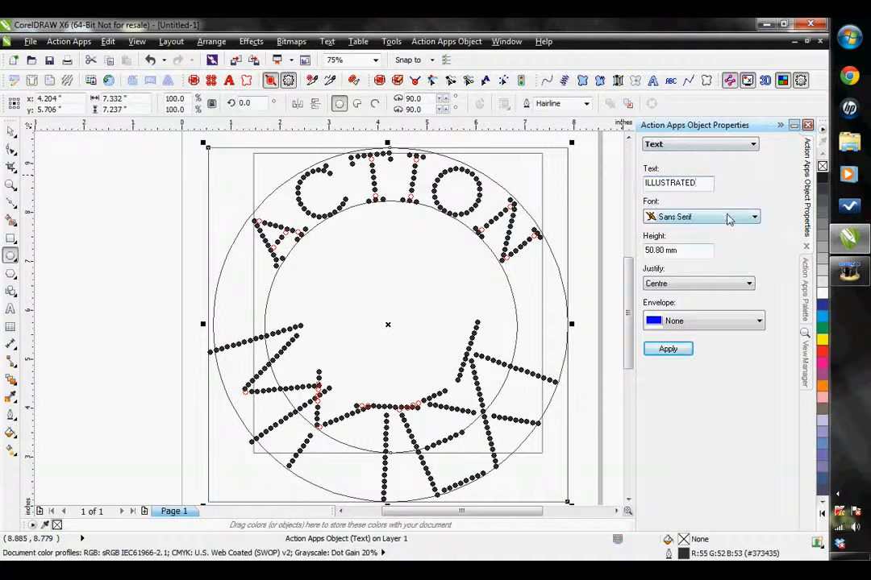
pyautogui.click(697, 216)
pyautogui.write('25')
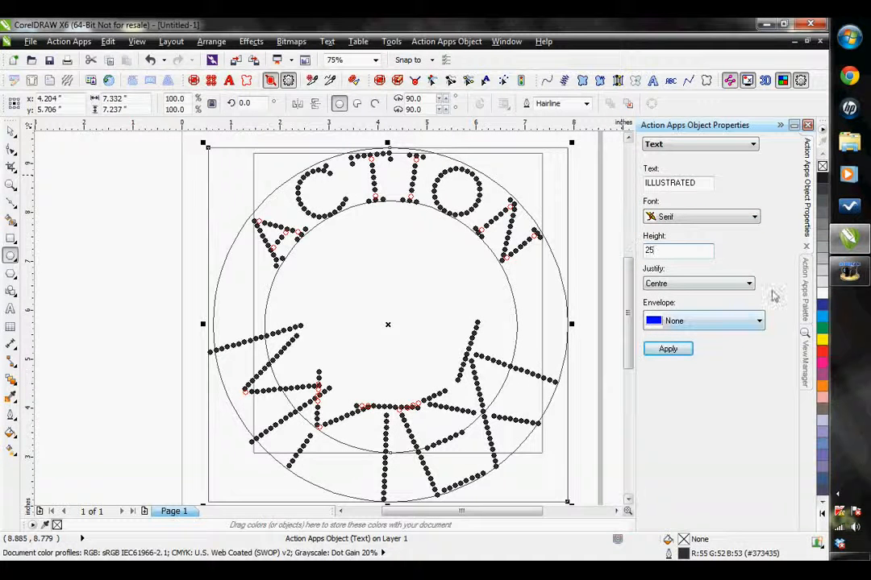
pyautogui.click(667, 348)
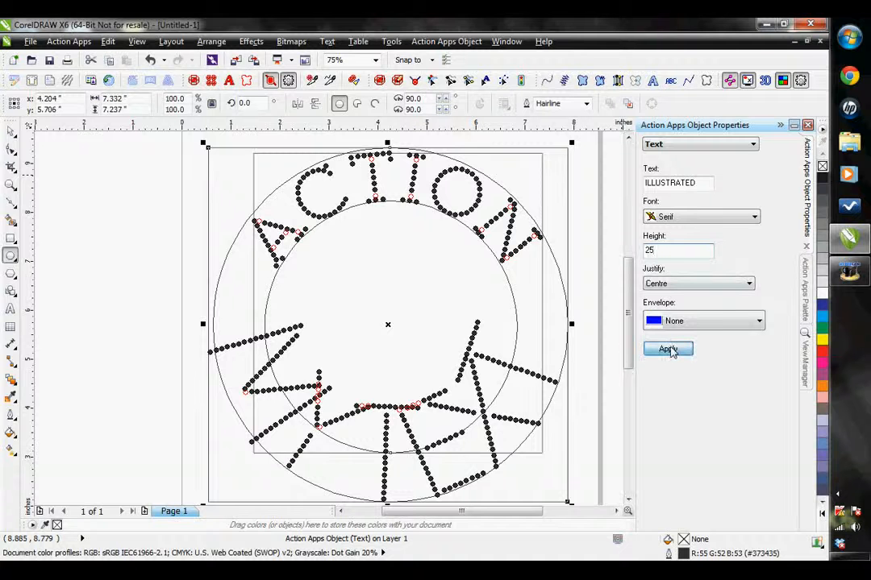
pyautogui.click(667, 348)
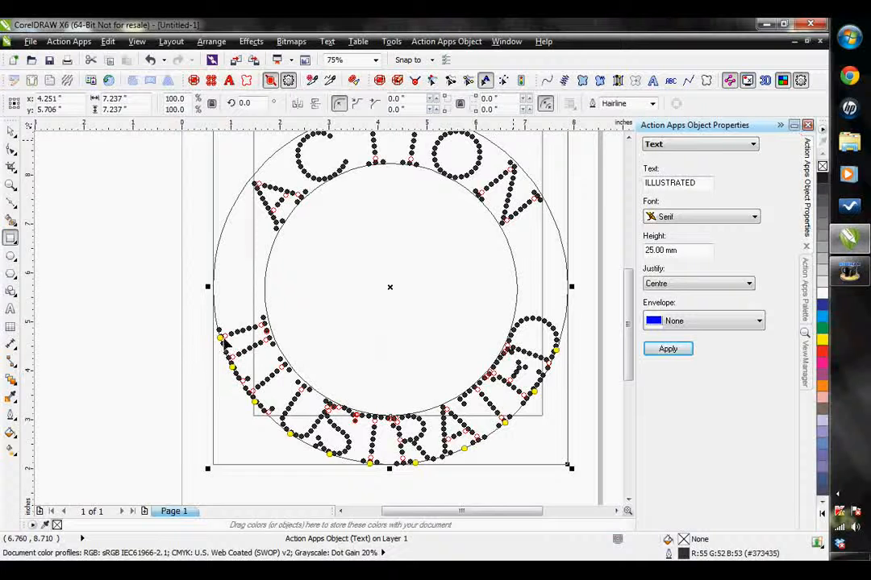
pyautogui.moveTo(212, 291)
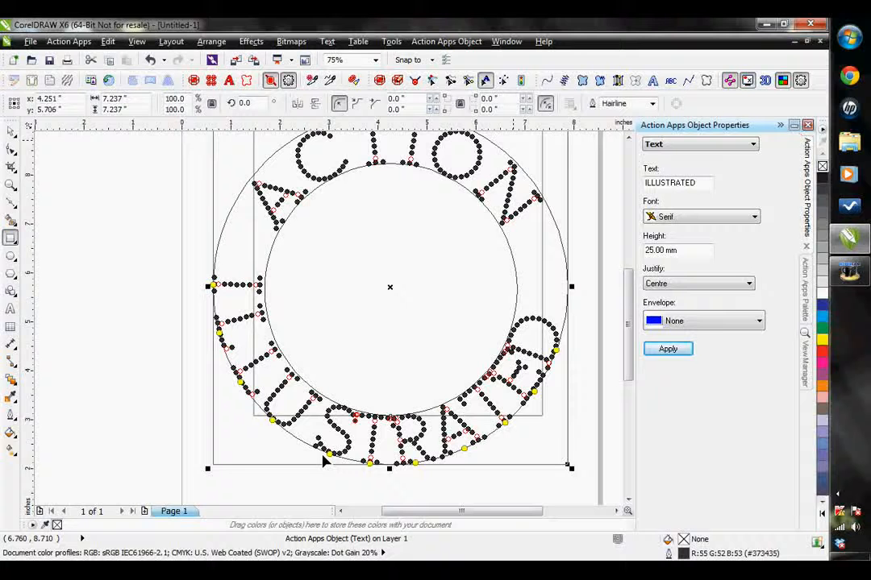
pyautogui.moveTo(278, 427)
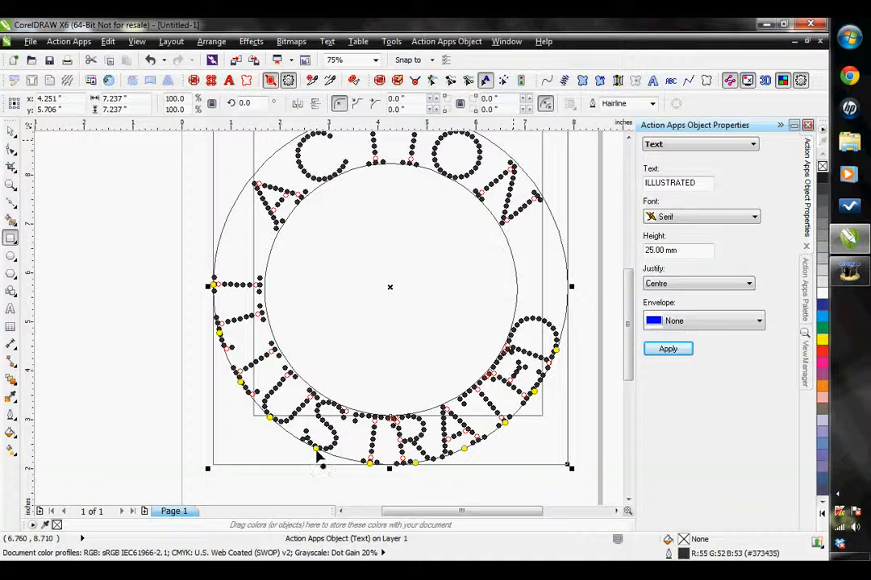
pyautogui.moveTo(571, 308)
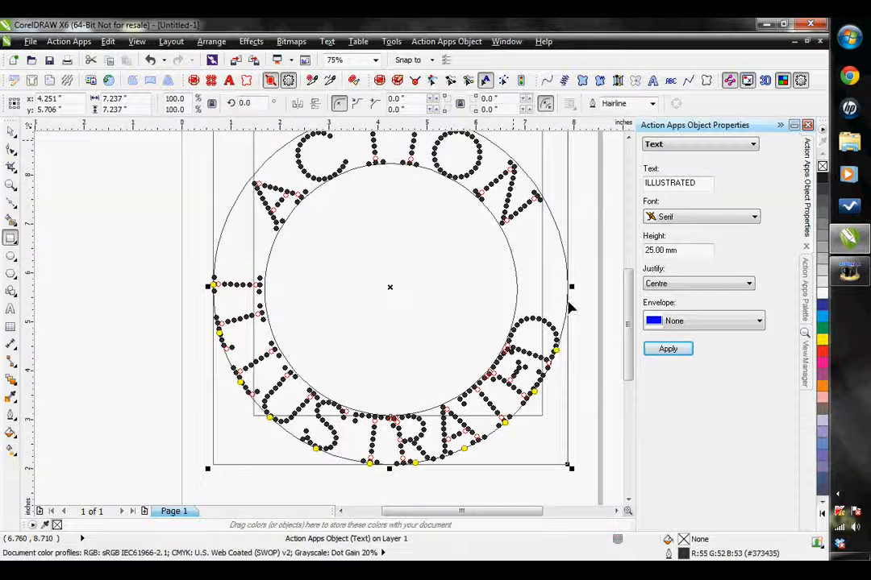
pyautogui.moveTo(571, 287)
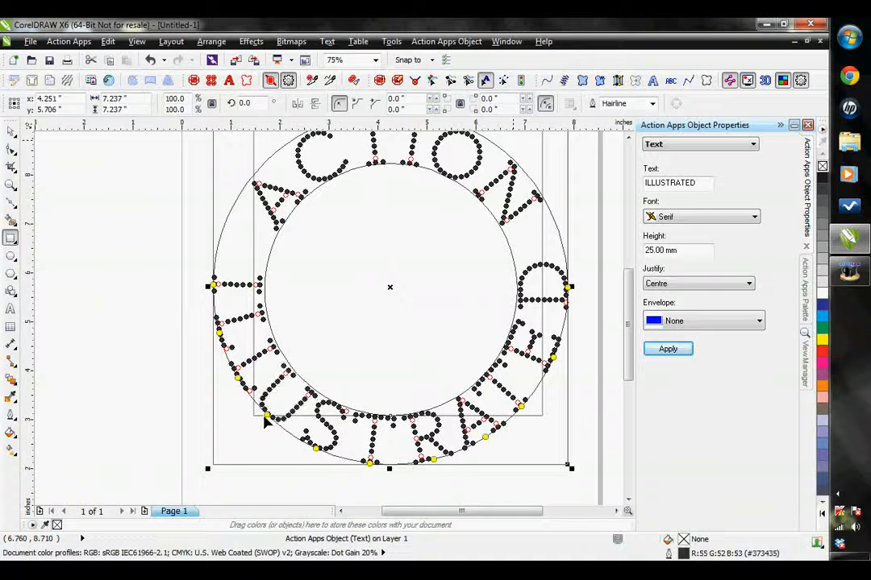
pyautogui.moveTo(578, 361)
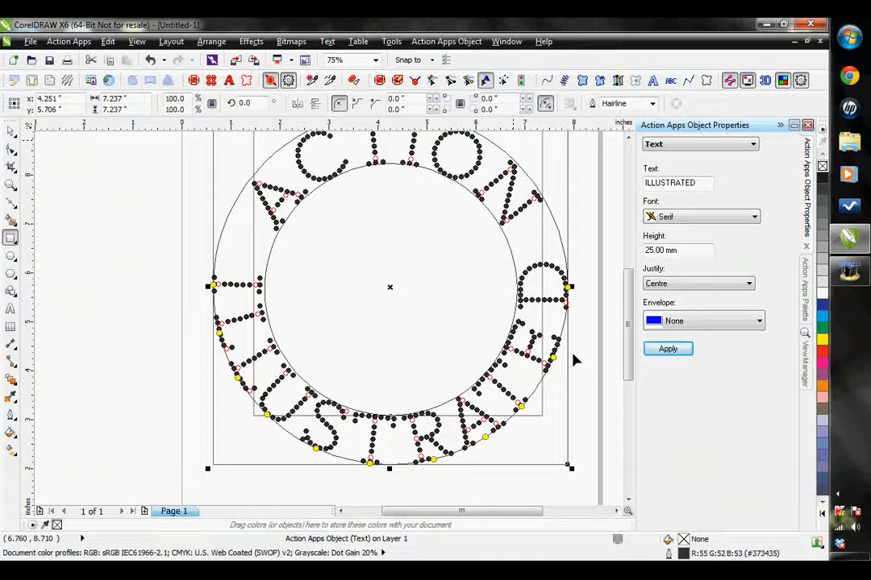
pyautogui.moveTo(443, 342)
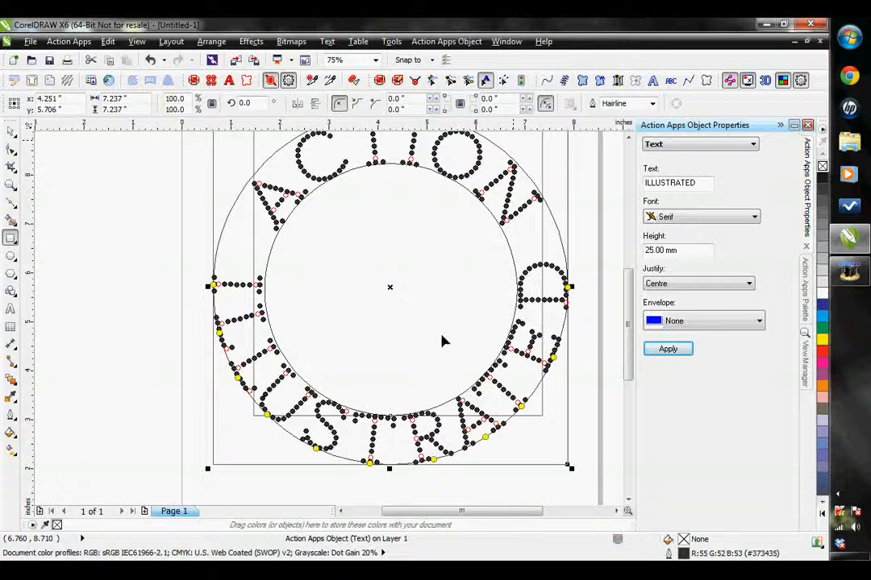
pyautogui.moveTo(387, 299)
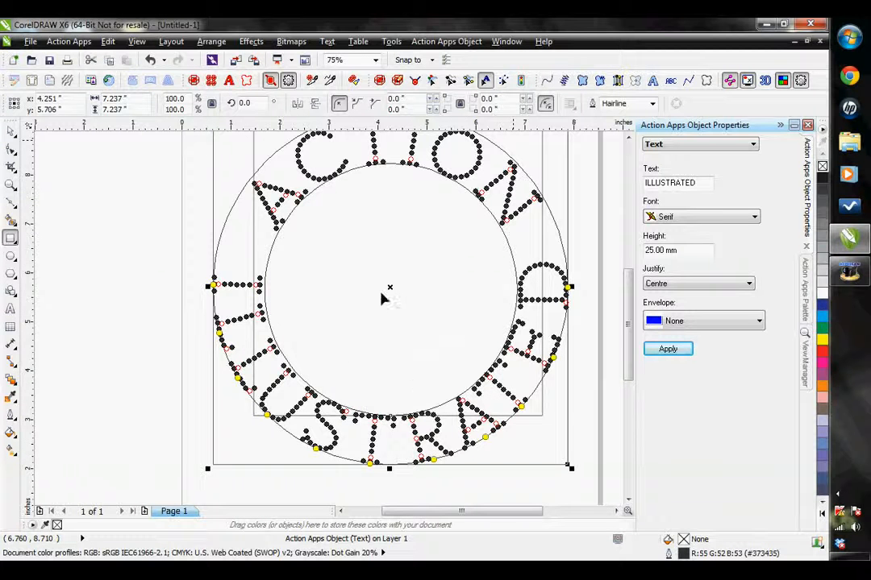
pyautogui.moveTo(409, 319)
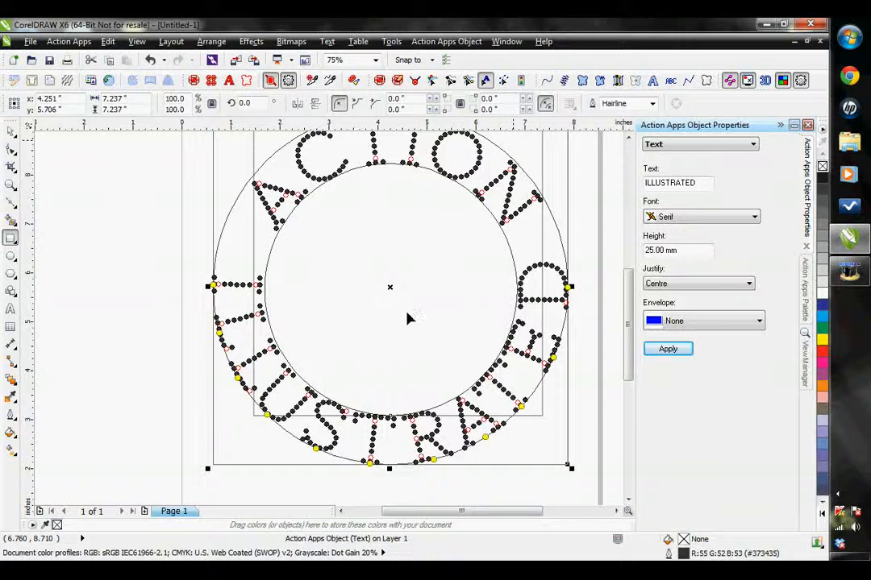
pyautogui.moveTo(383, 363)
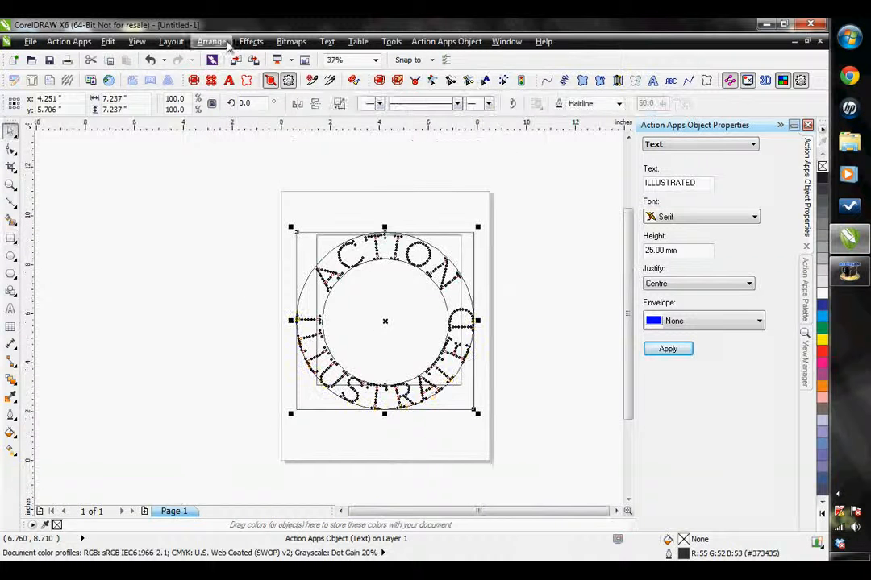
# Break the ACTION / ILLUSTRATED rhinestone text apart into 18 separate letter objects via Arrange.
pyautogui.click(211, 42)
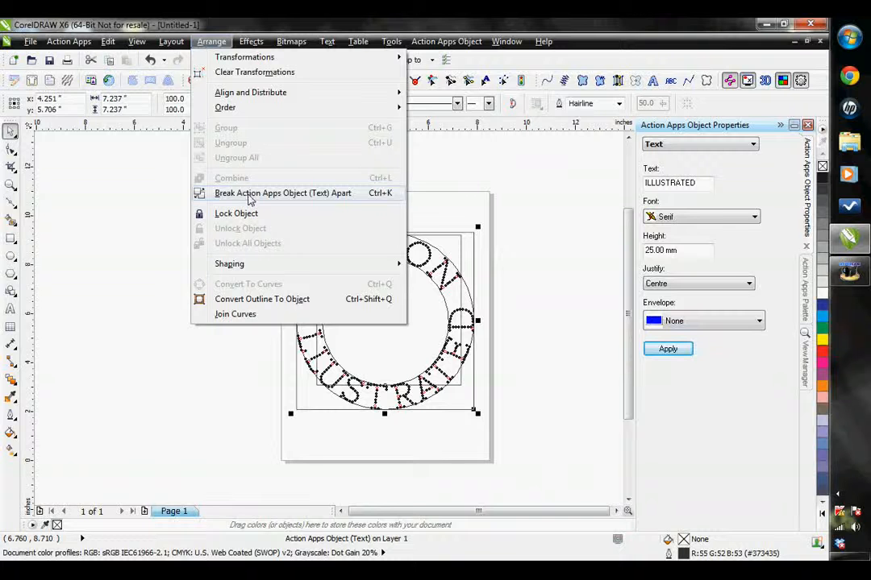
pyautogui.click(284, 193)
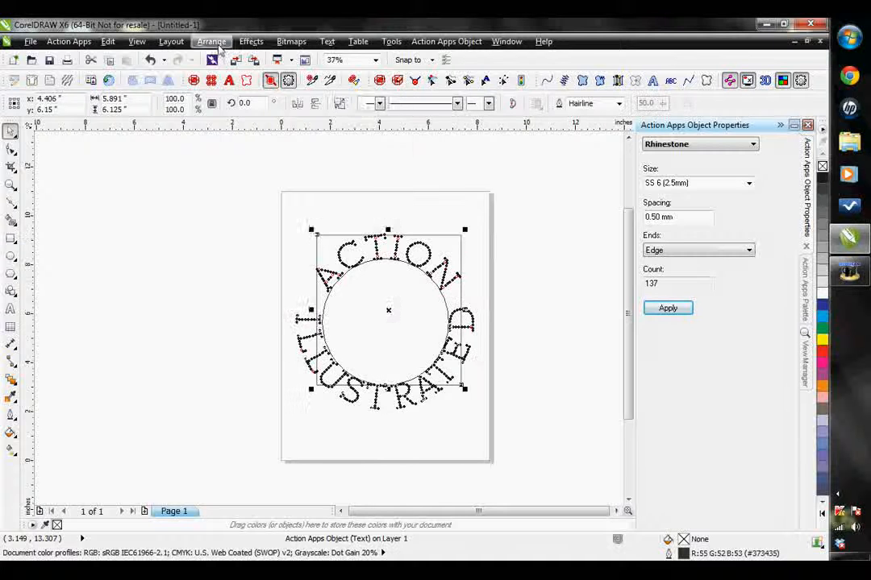
pyautogui.click(212, 41)
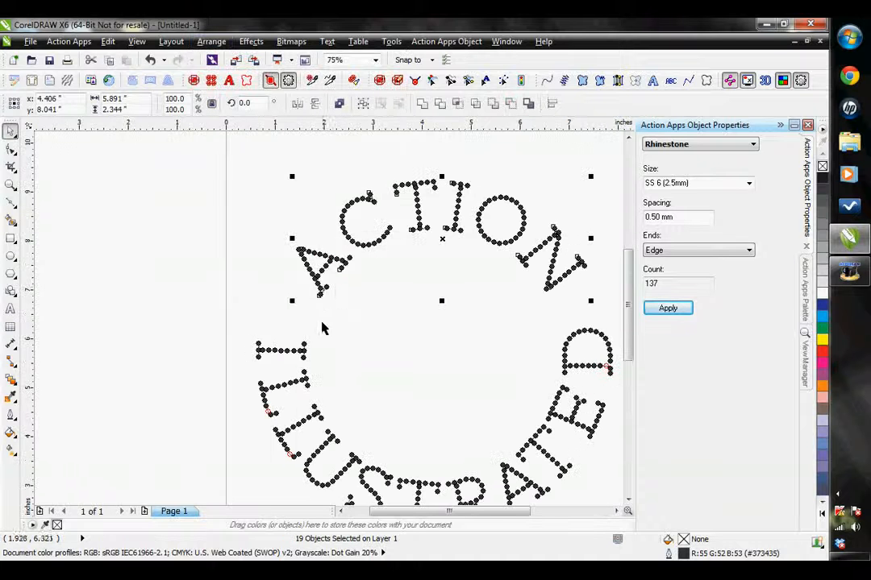
pyautogui.moveTo(339, 317)
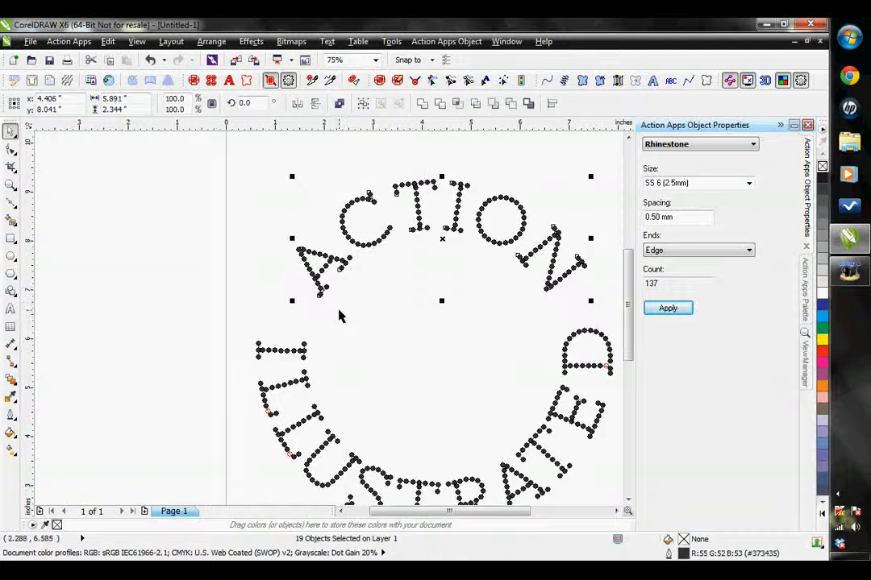
pyautogui.moveTo(474, 259)
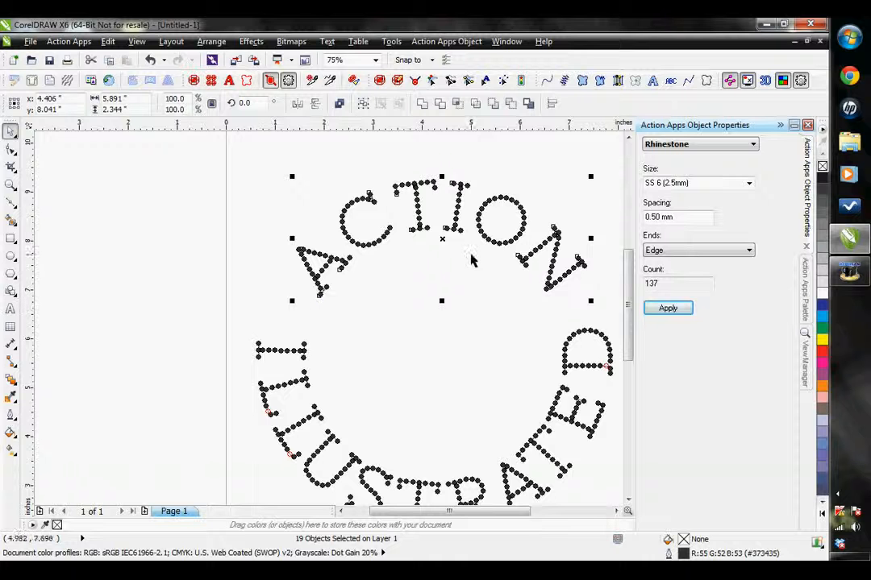
pyautogui.moveTo(376, 208)
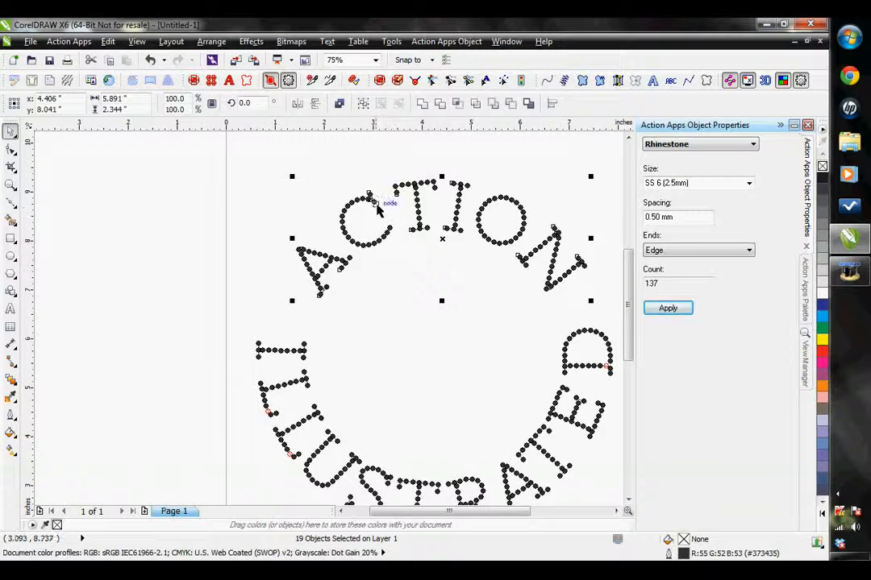
pyautogui.moveTo(322, 287)
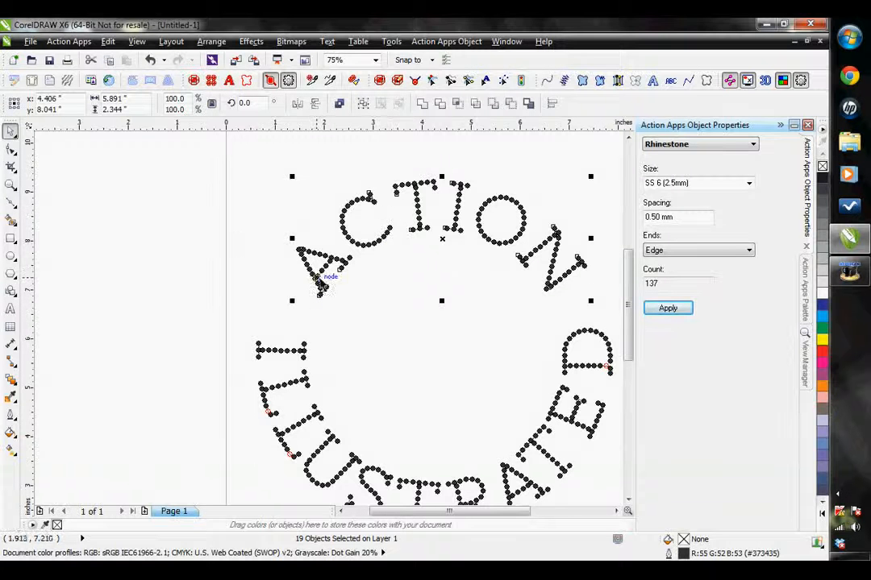
pyautogui.moveTo(325, 248)
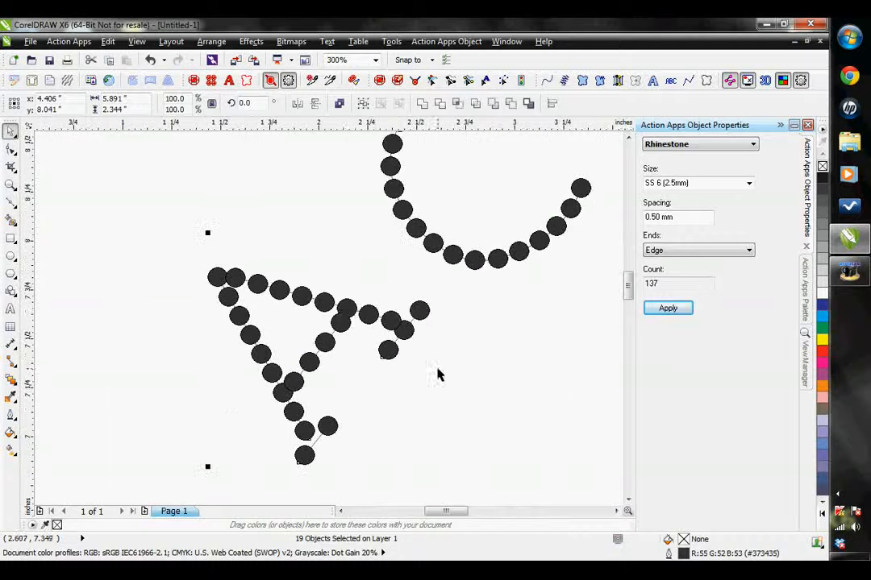
pyautogui.moveTo(218, 257)
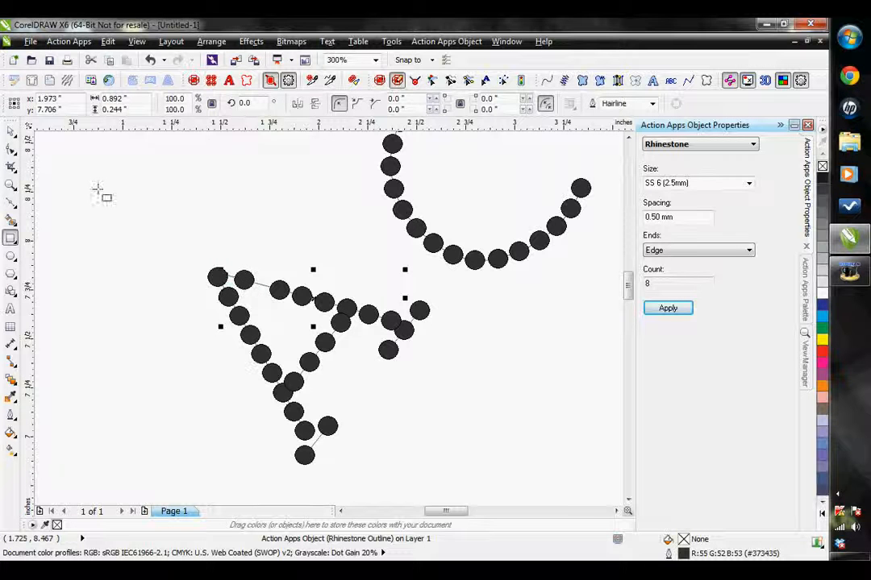
# Lower the stone count on the A's strokes to remove its overlapping stones.
pyautogui.click(668, 308)
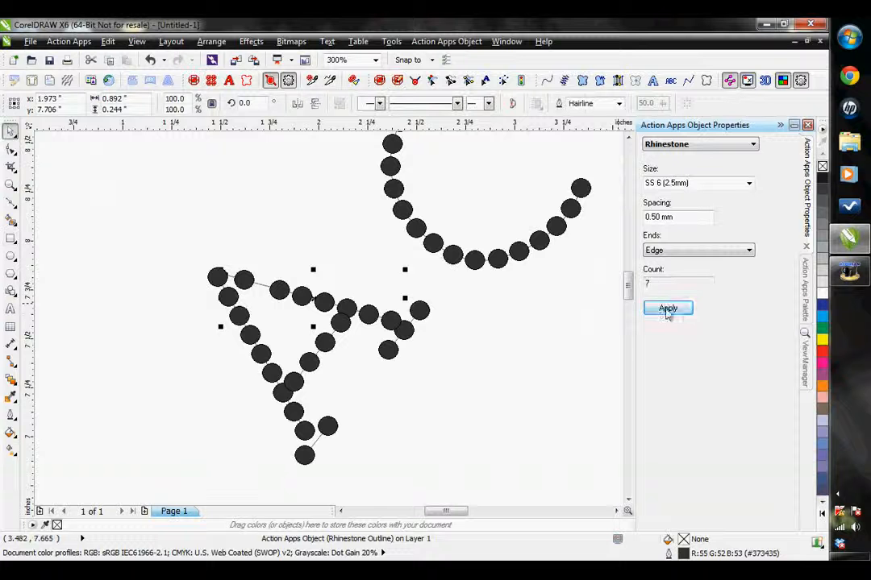
pyautogui.click(667, 308)
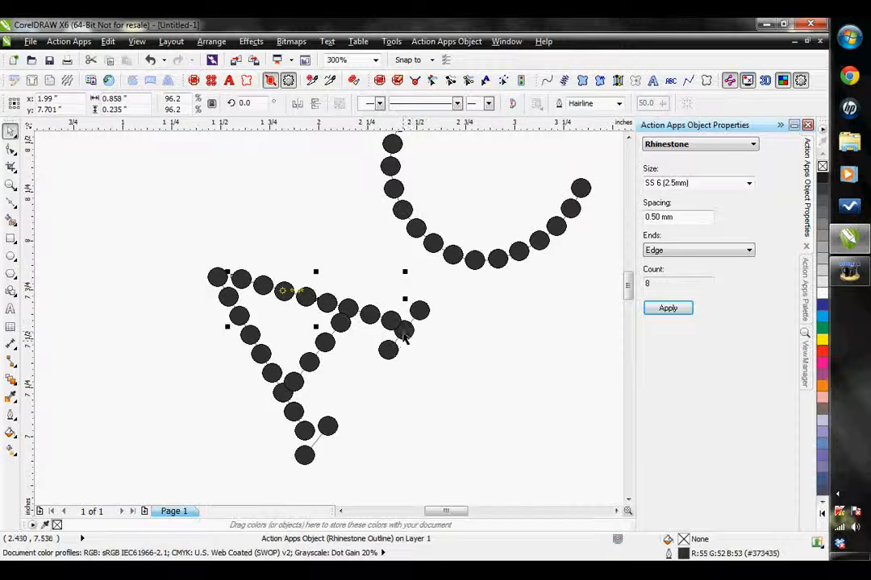
pyautogui.moveTo(400, 345)
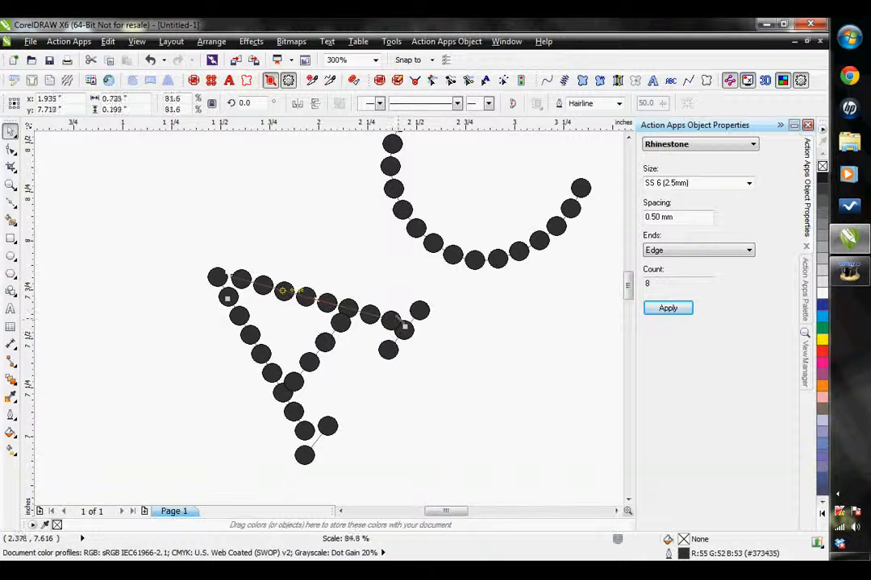
pyautogui.click(339, 296)
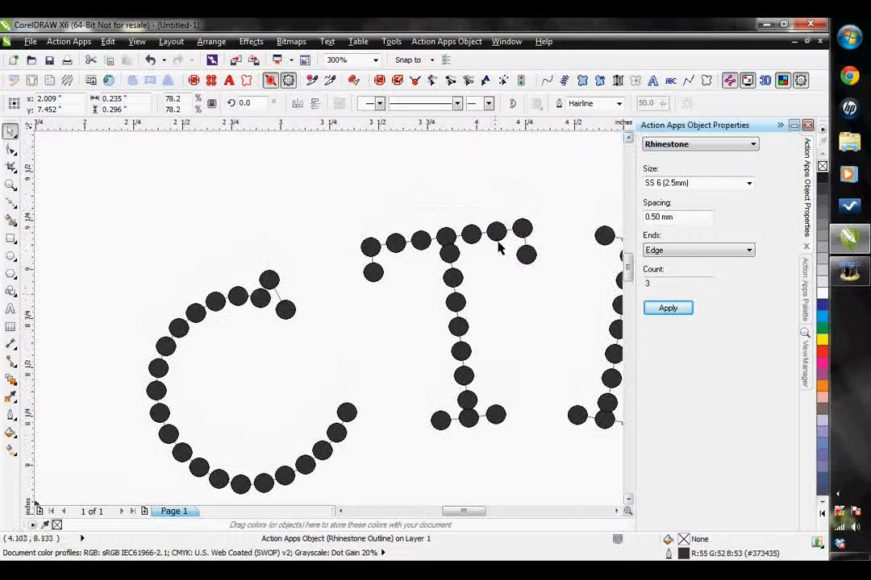
# Adjust stone counts on the T's top bar, the I's stem and a stroke of the N.
pyautogui.click(455, 326)
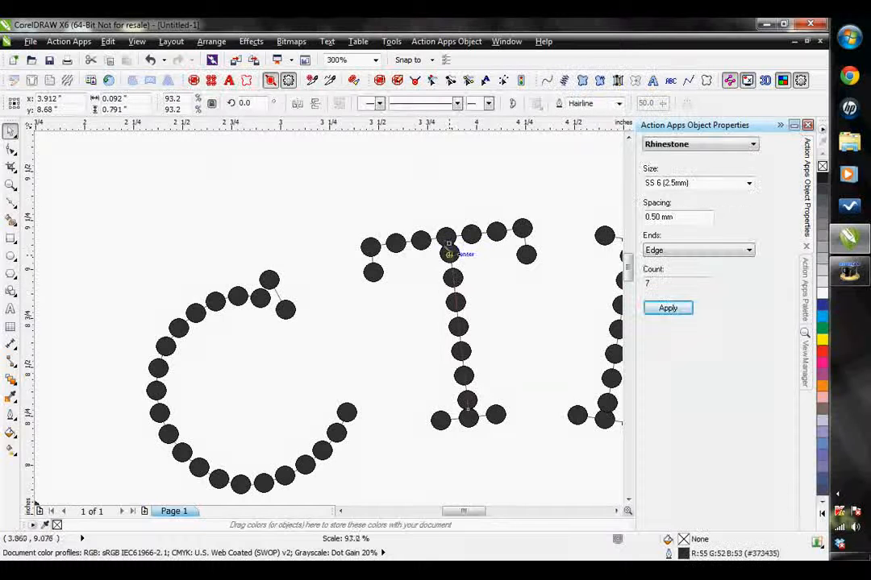
pyautogui.click(468, 331)
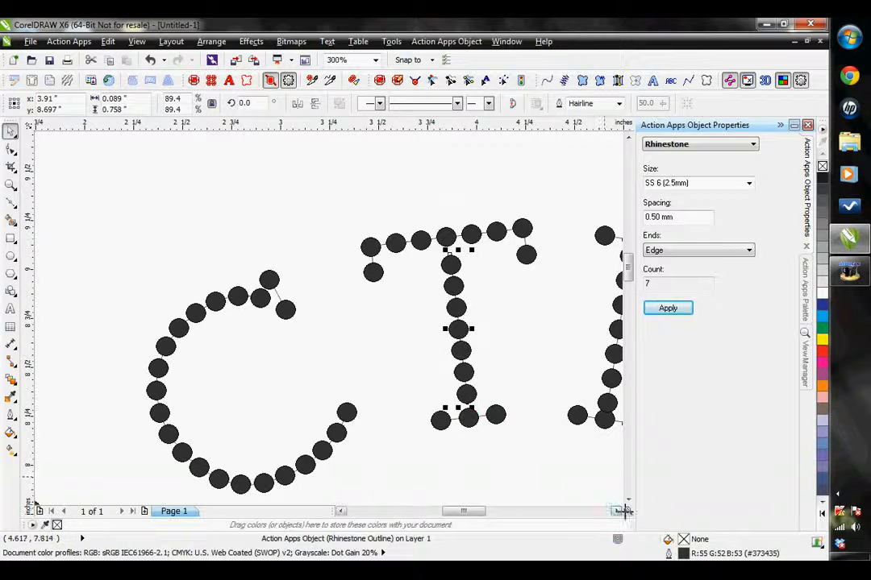
pyautogui.hscroll(3)
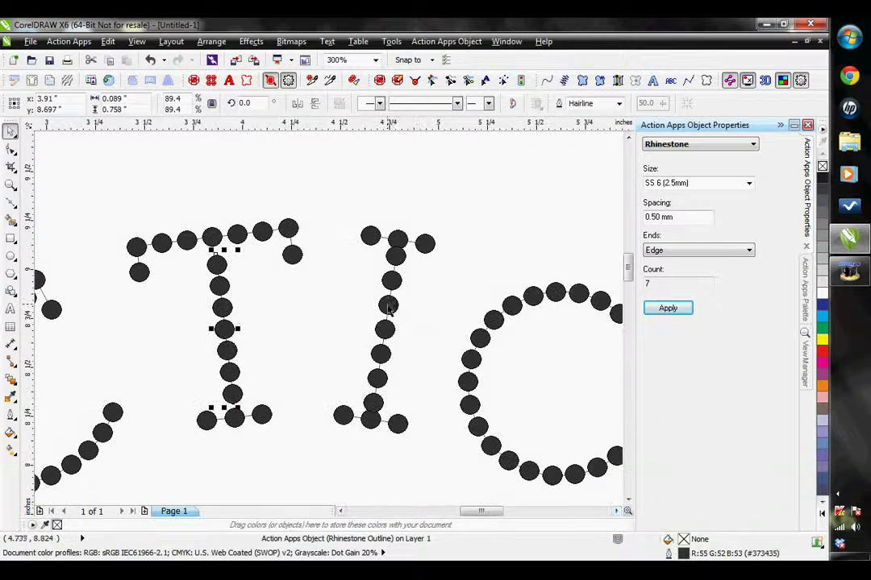
pyautogui.click(383, 329)
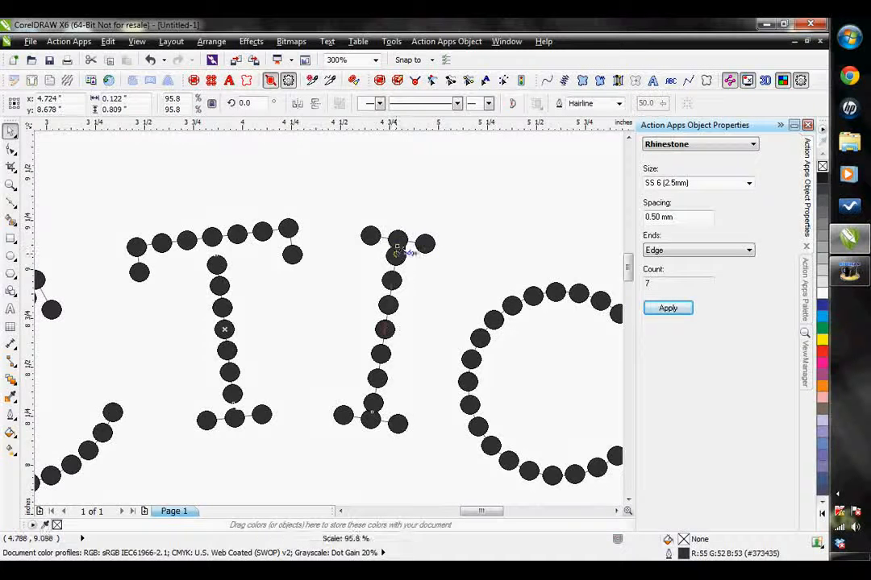
pyautogui.click(377, 330)
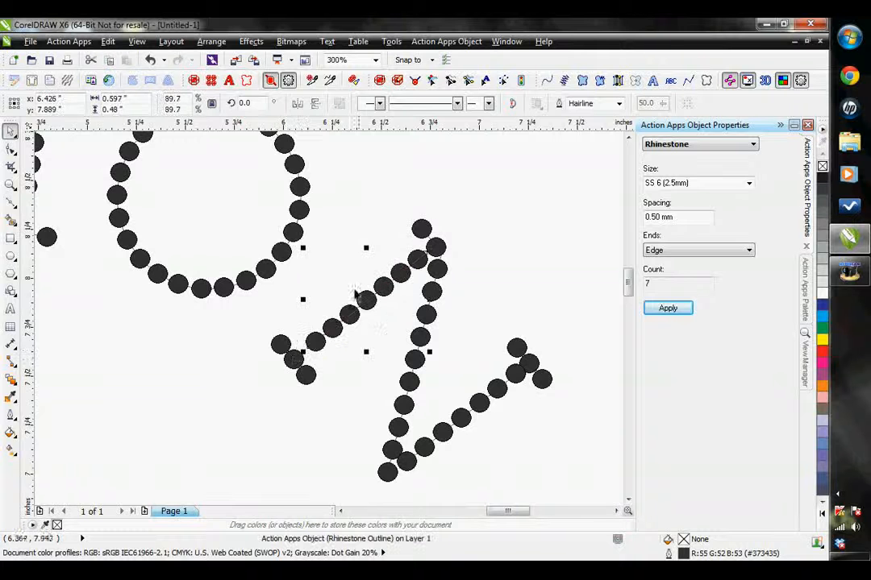
pyautogui.click(420, 282)
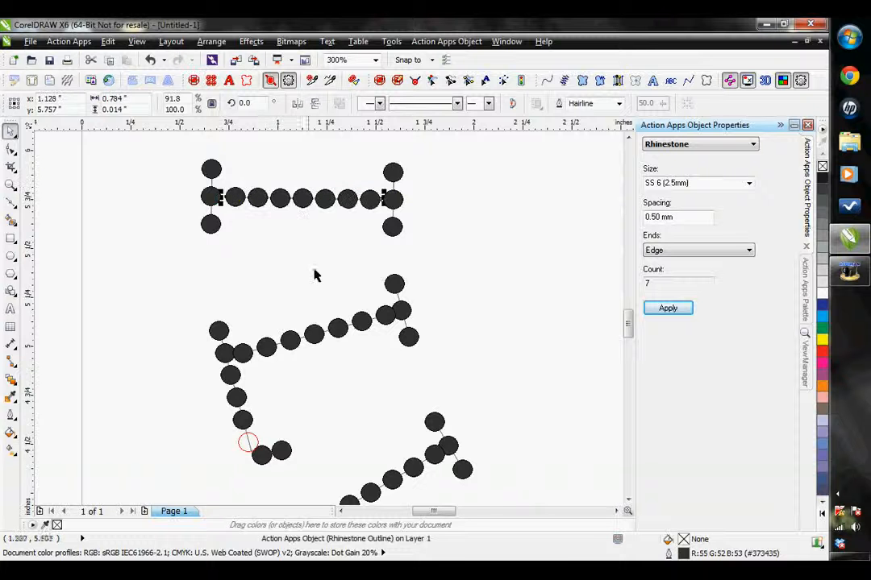
# Adjust stone counts where ILLUSTRATED's strokes meet to clear the remaining overlapping stones.
pyautogui.click(313, 333)
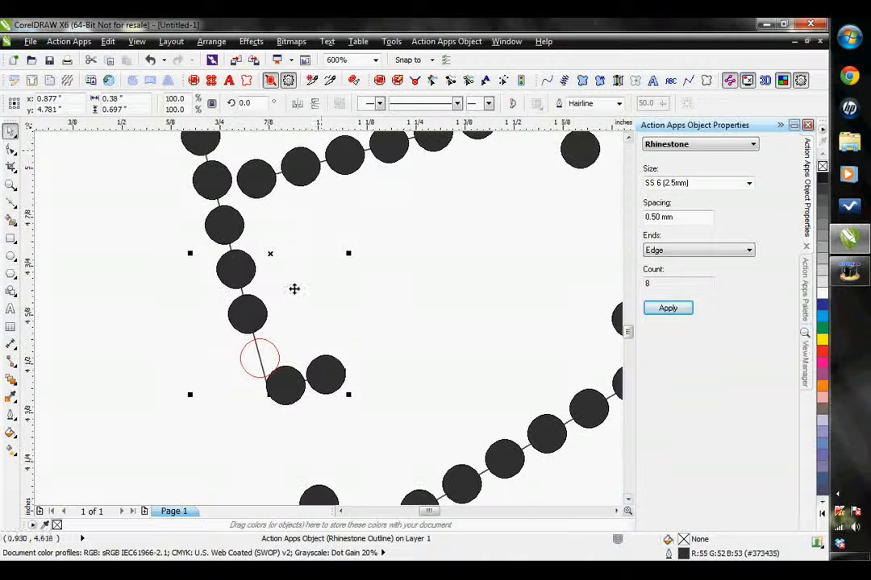
pyautogui.moveTo(416, 81)
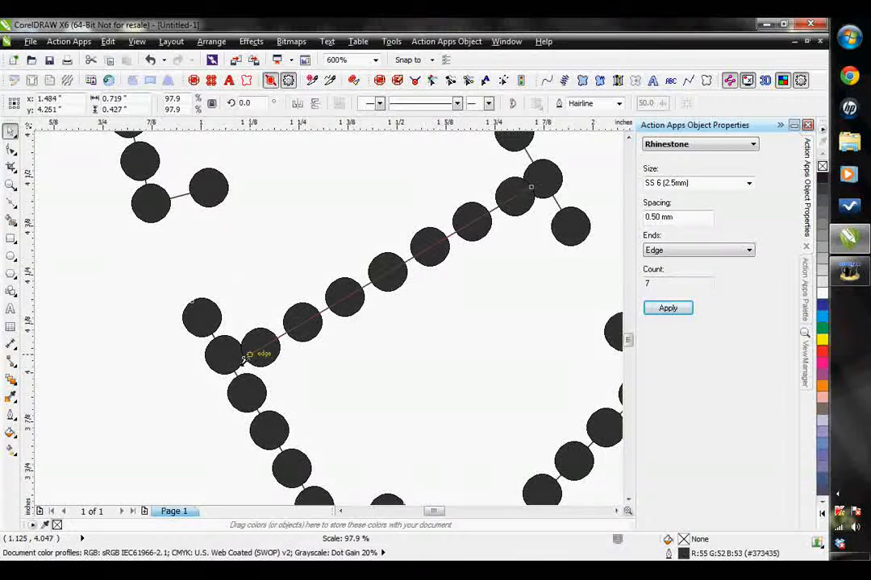
pyautogui.click(536, 187)
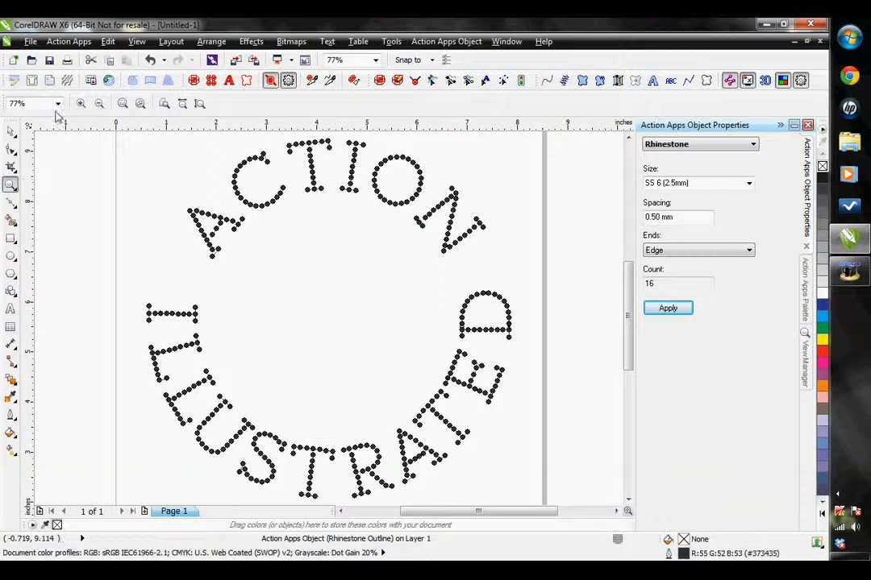
pyautogui.moveTo(129, 132)
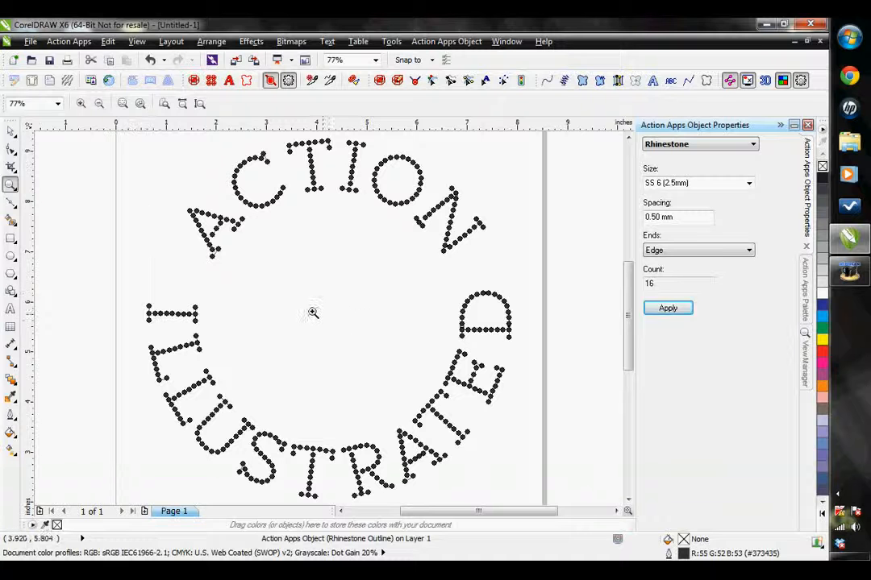
pyautogui.moveTo(384, 329)
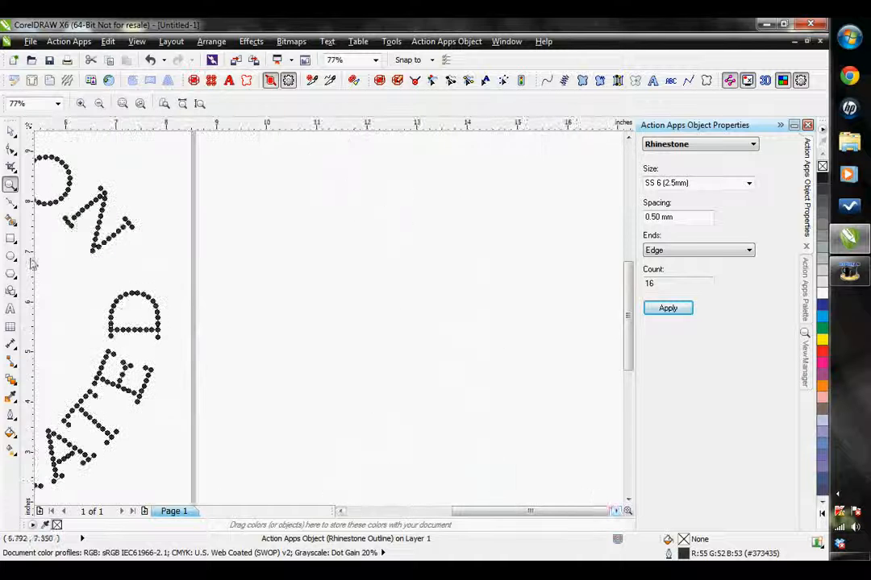
pyautogui.click(12, 272)
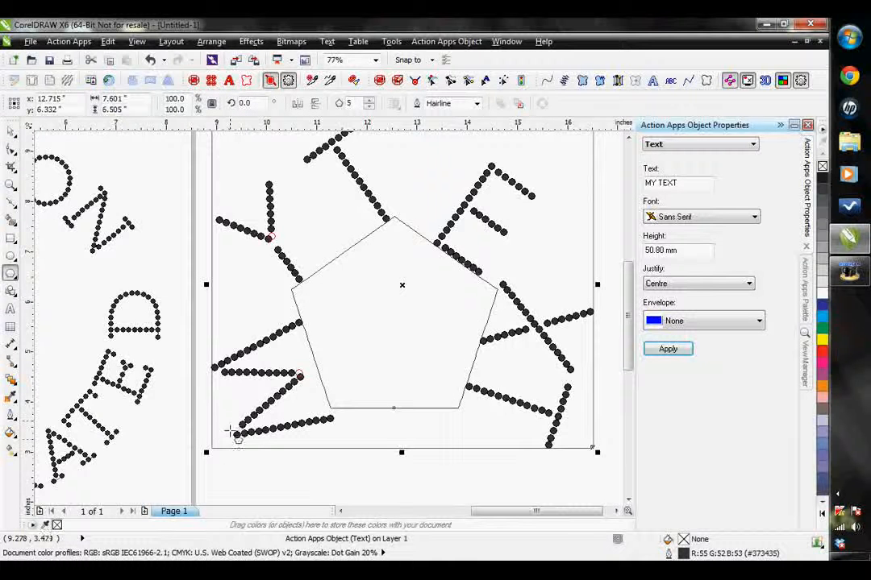
pyautogui.moveTo(229, 438)
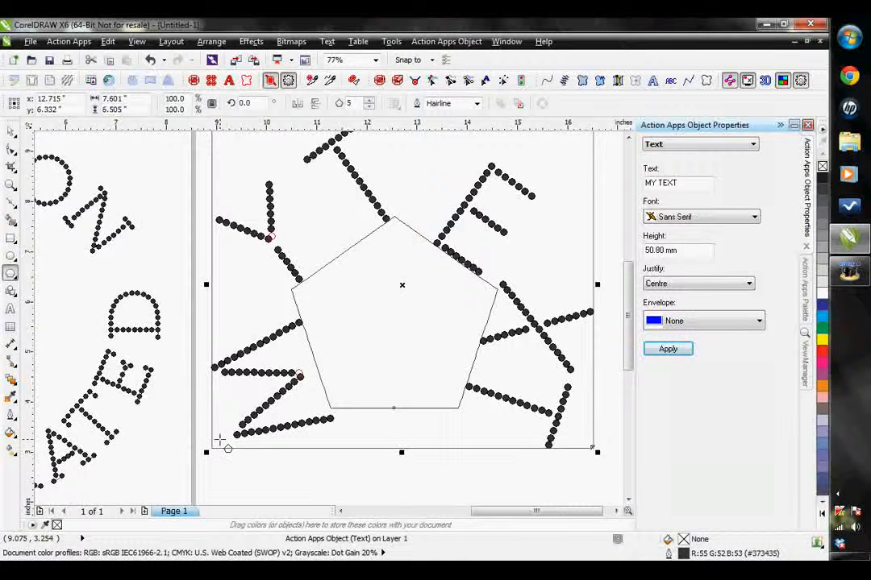